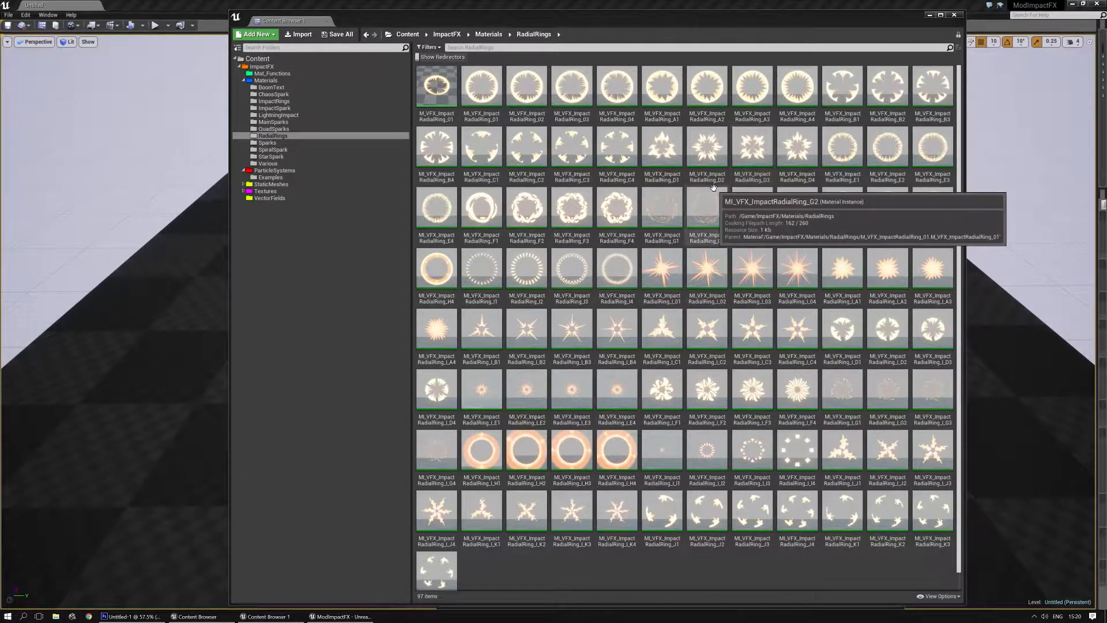
pyautogui.moveTo(662, 92)
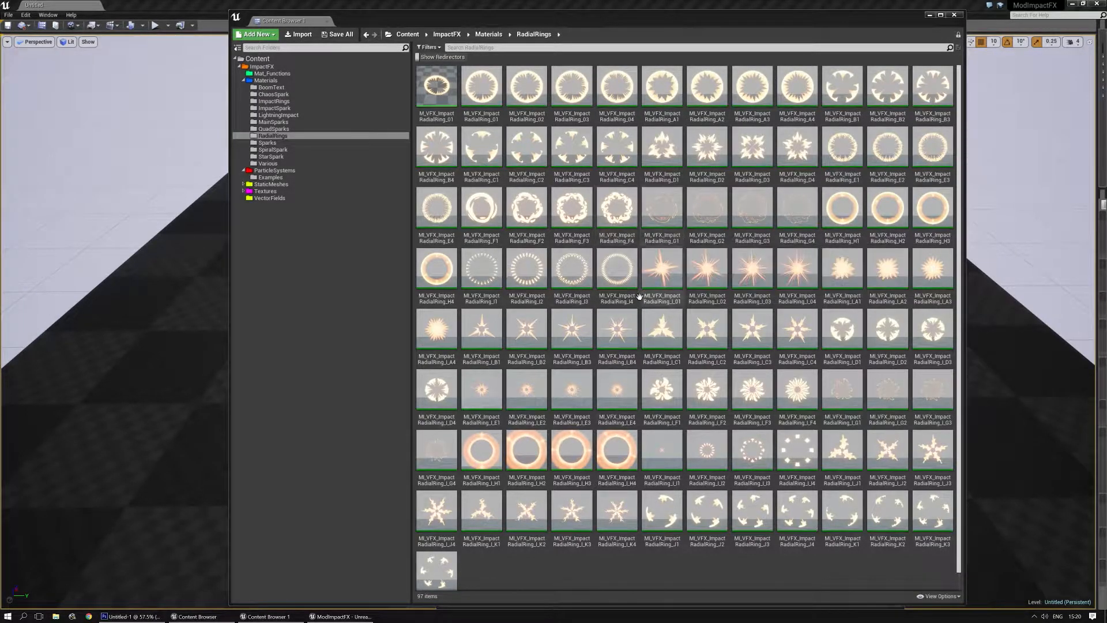
pyautogui.moveTo(616, 272)
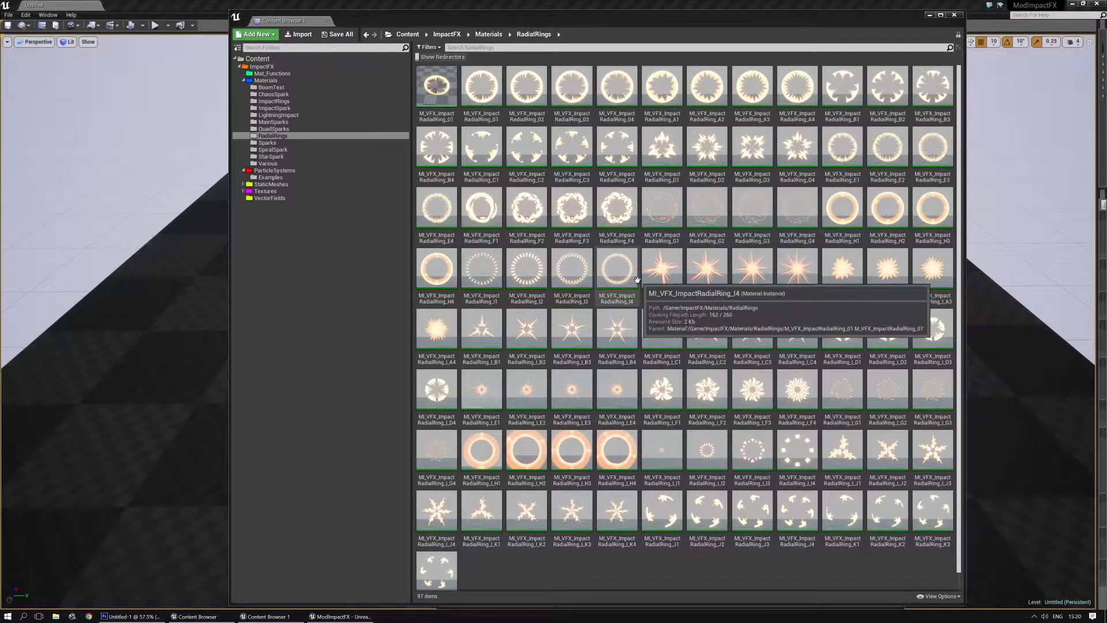
pyautogui.moveTo(609, 243)
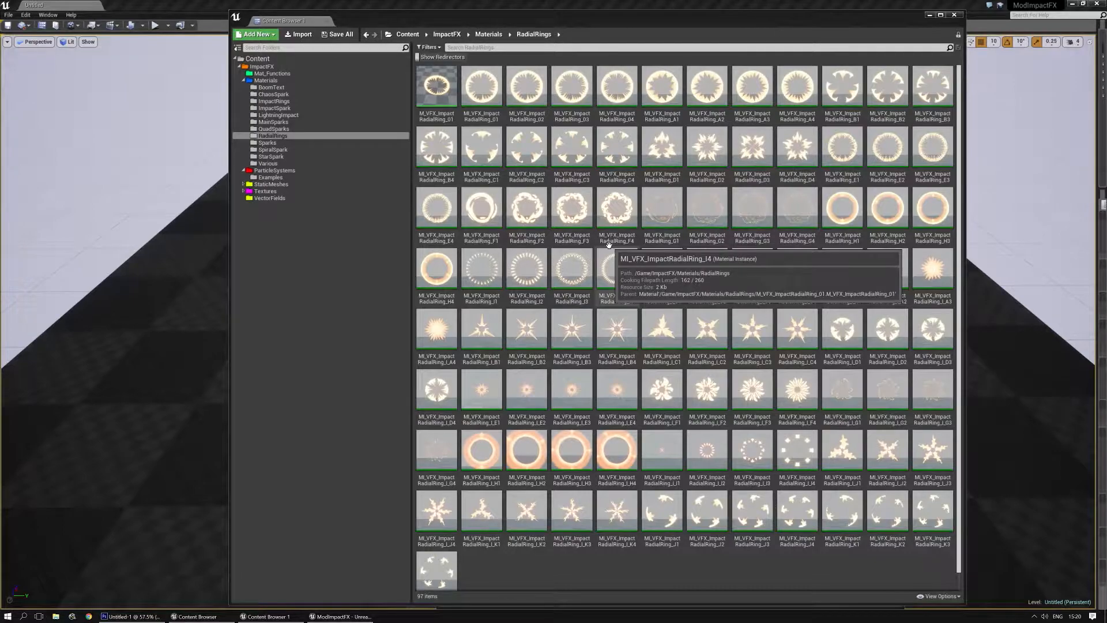
pyautogui.moveTo(639, 220)
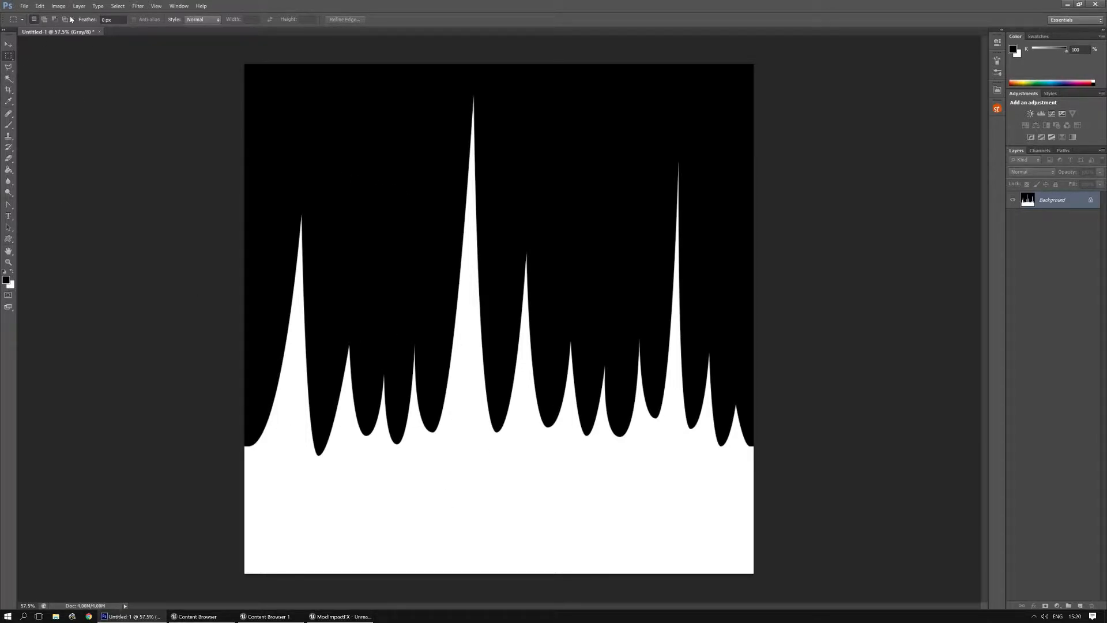
# Save the spiky mask under a new name based on the existing T_VFX_ImpactRing_04 texture name
pyautogui.click(25, 6)
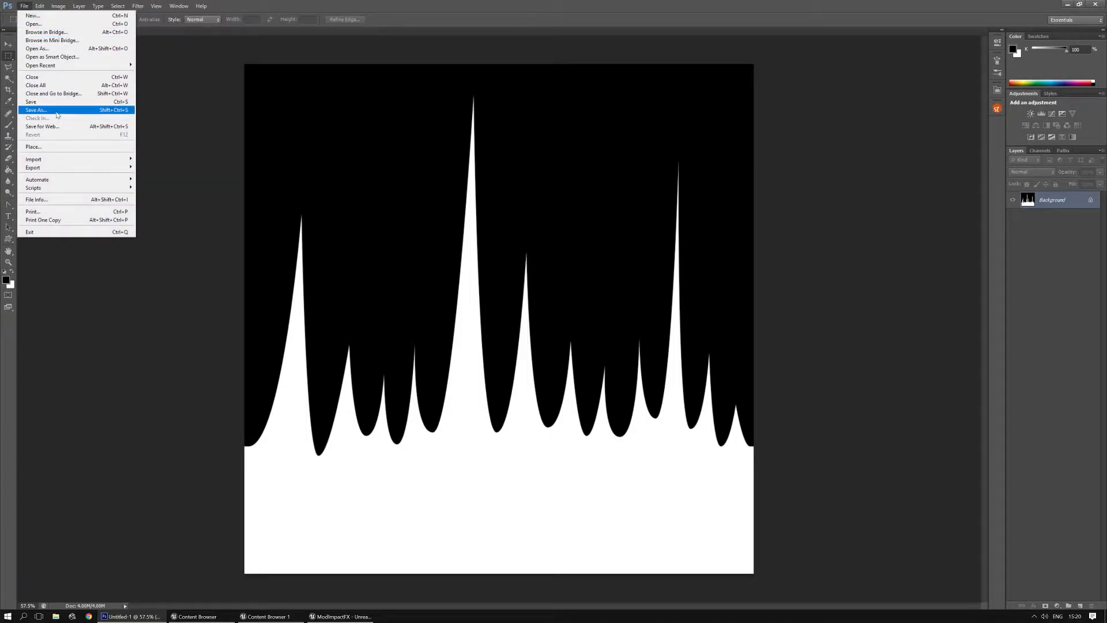
pyautogui.click(35, 109)
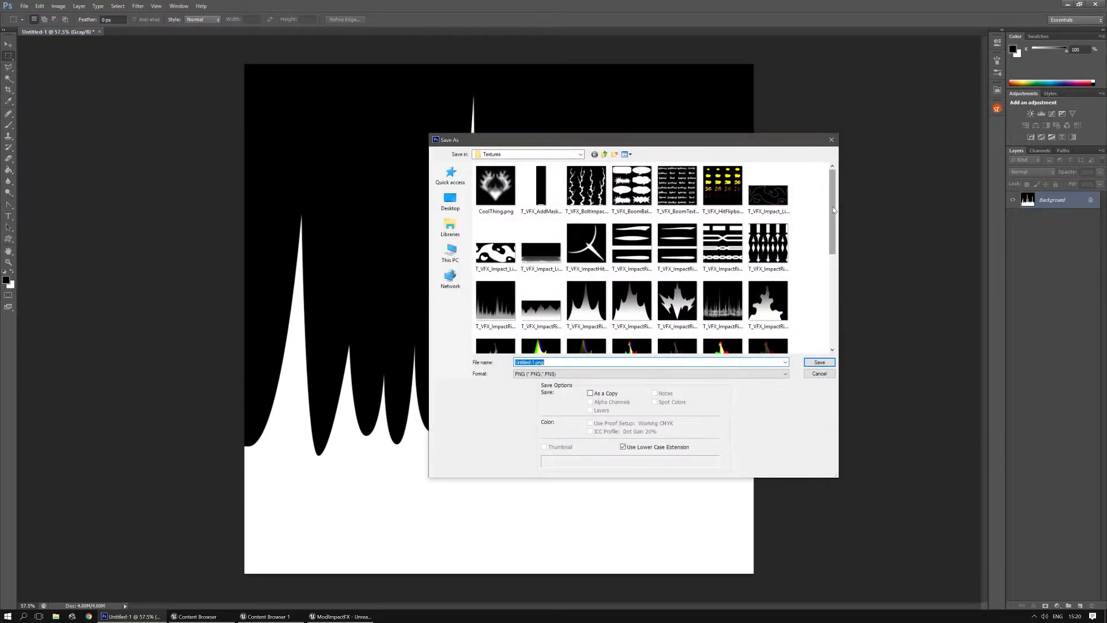
pyautogui.scroll(-3)
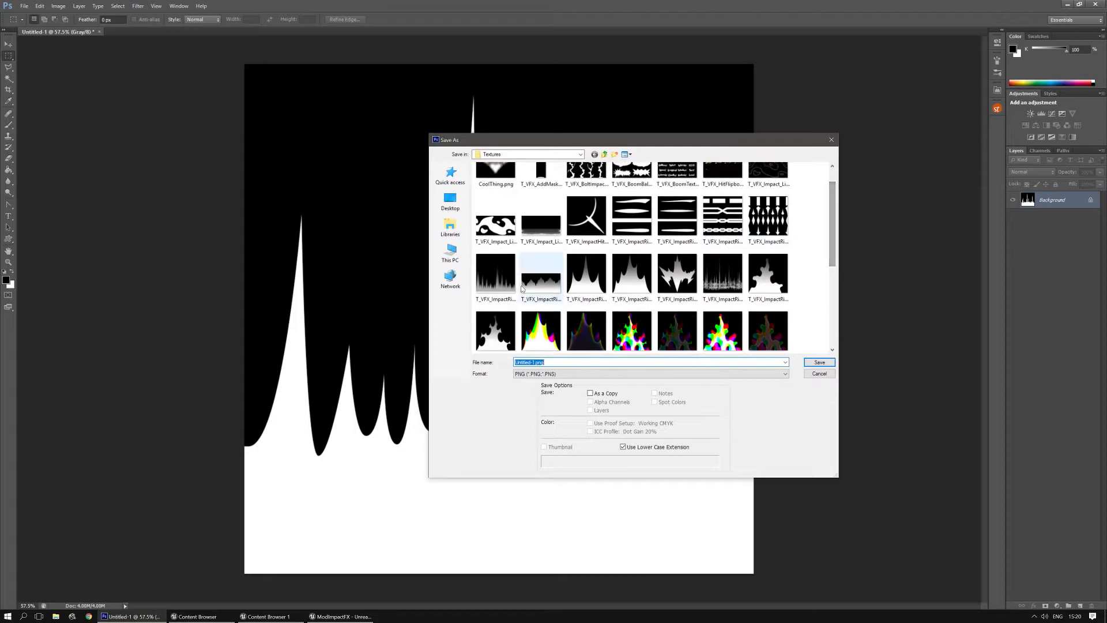
pyautogui.click(539, 276)
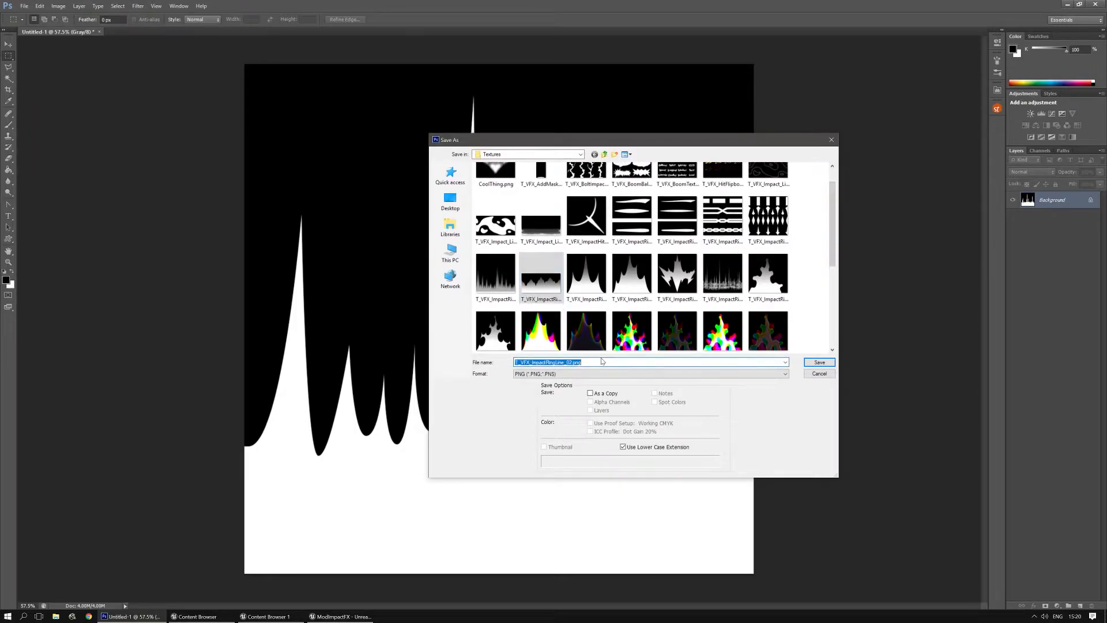
pyautogui.click(495, 274)
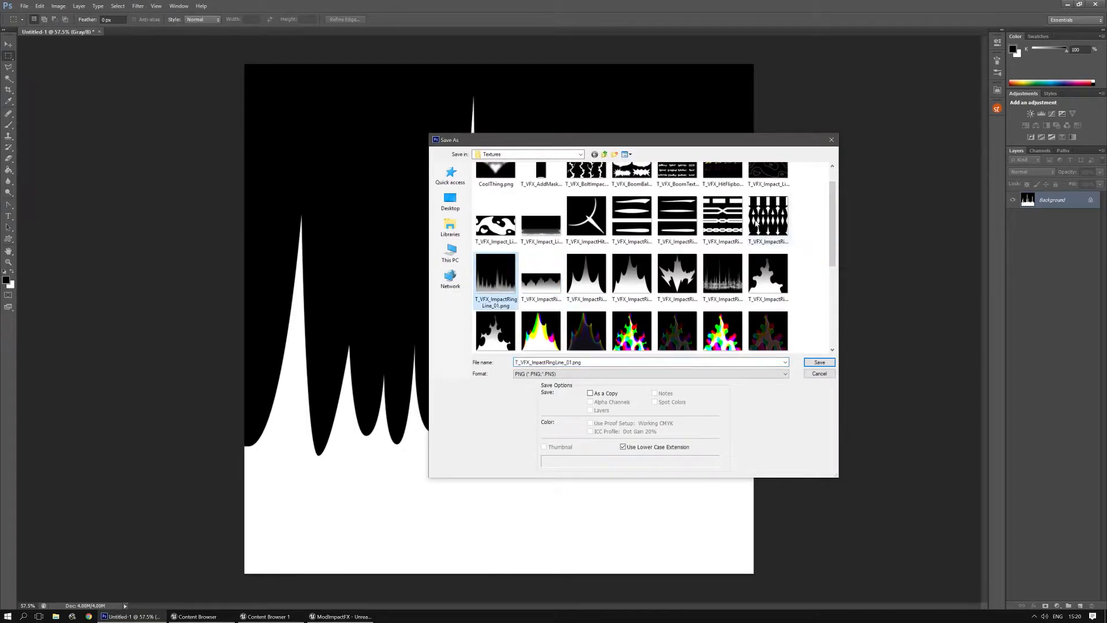
pyautogui.click(768, 215)
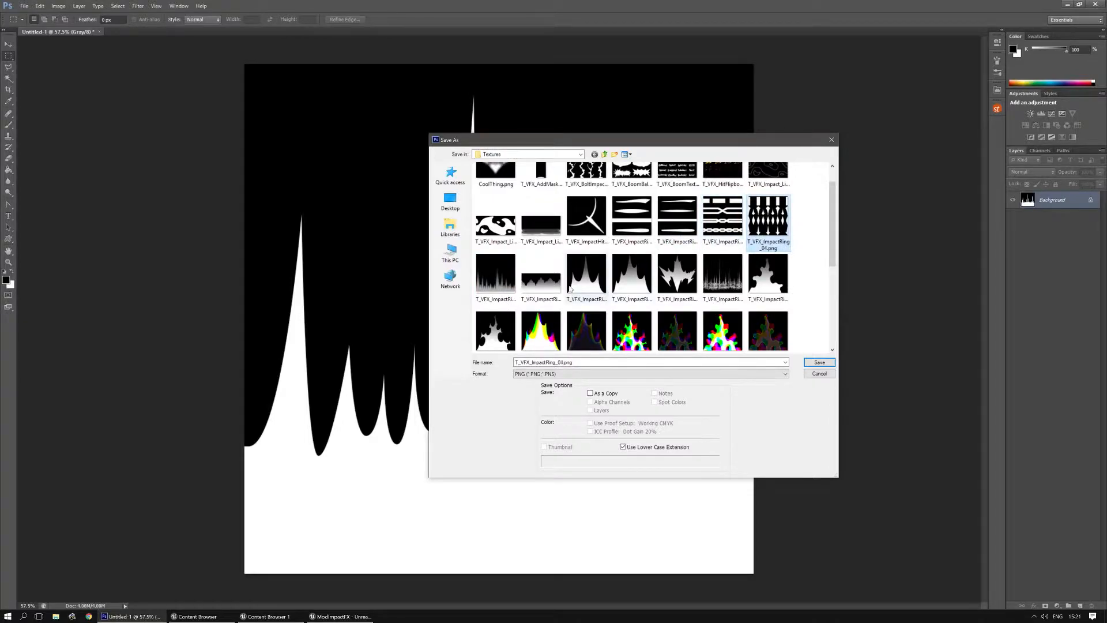
pyautogui.click(495, 276)
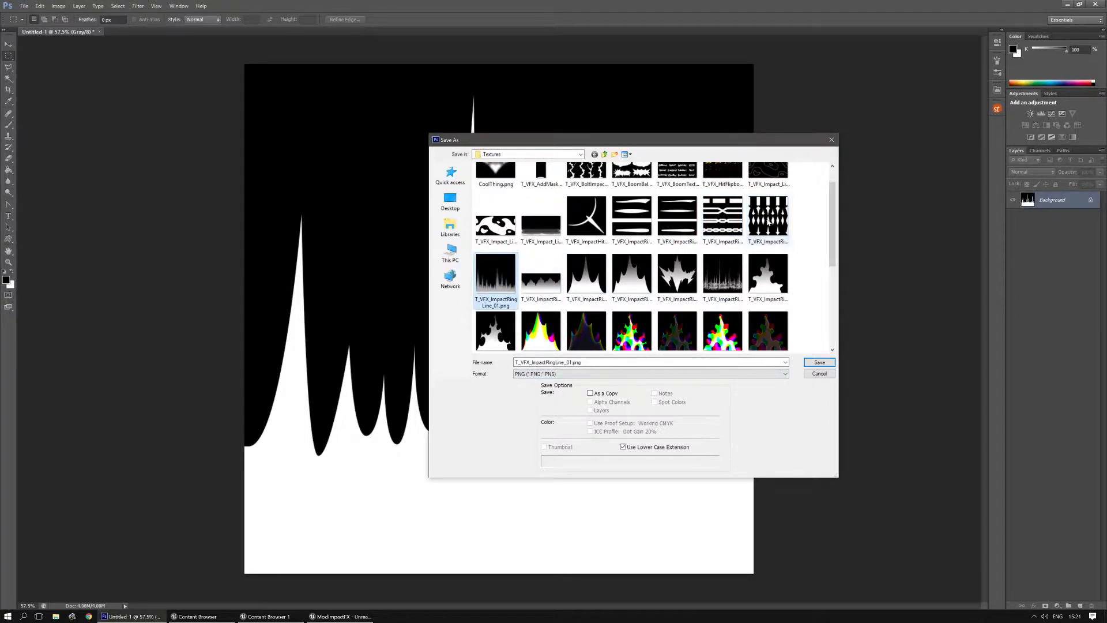
pyautogui.click(768, 216)
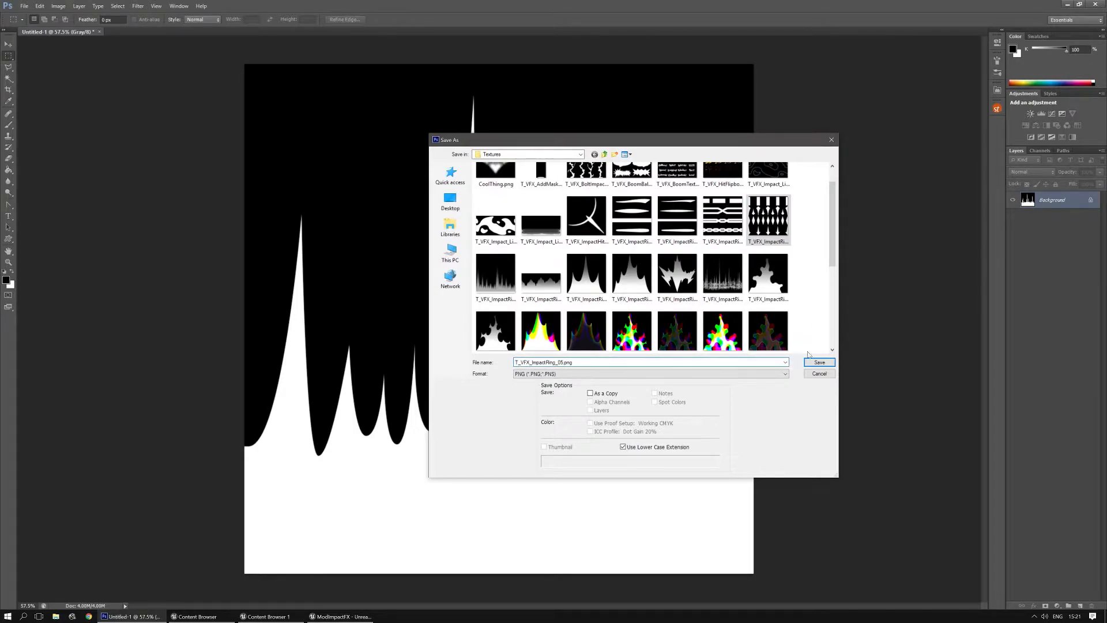
# Save it as the PNG T_VFX_ImpactRing_05 in the Textures folder, accepting the PNG options
pyautogui.click(819, 362)
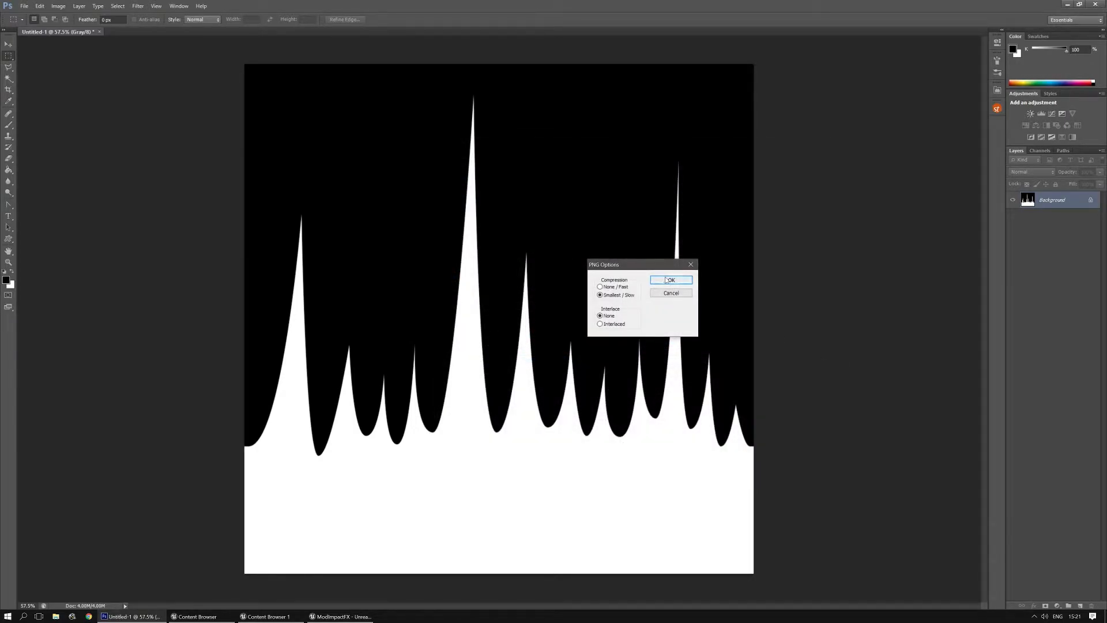
pyautogui.click(669, 279)
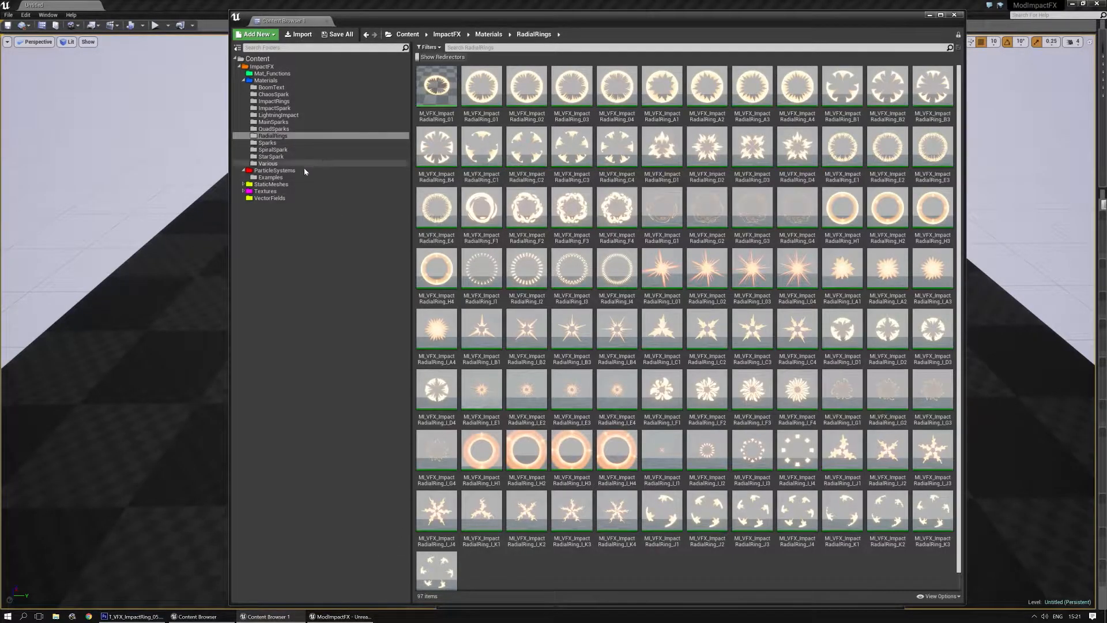
# Import T_VFX_ImpactRing_05 into the Textures > ImpactFX folder and open it for editing
pyautogui.click(265, 190)
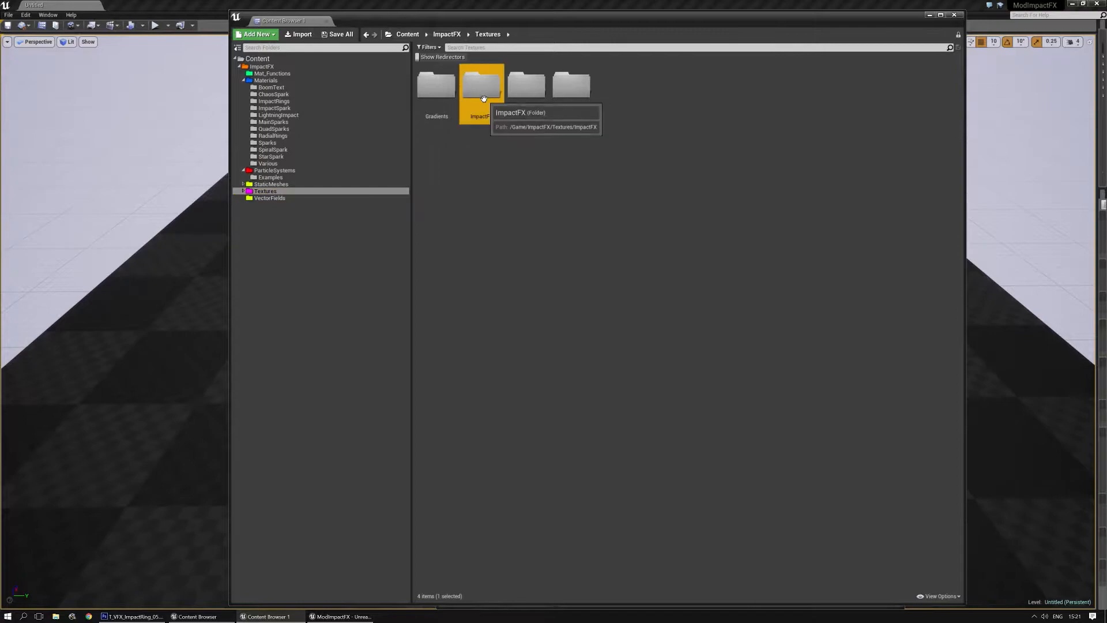
pyautogui.doubleClick(482, 84)
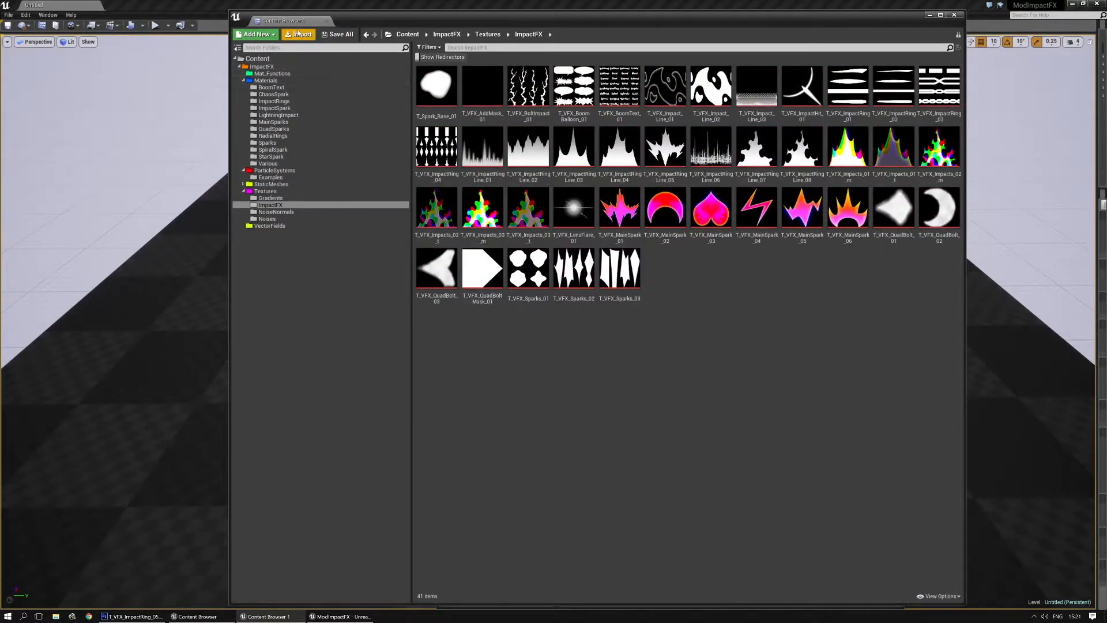
pyautogui.click(297, 33)
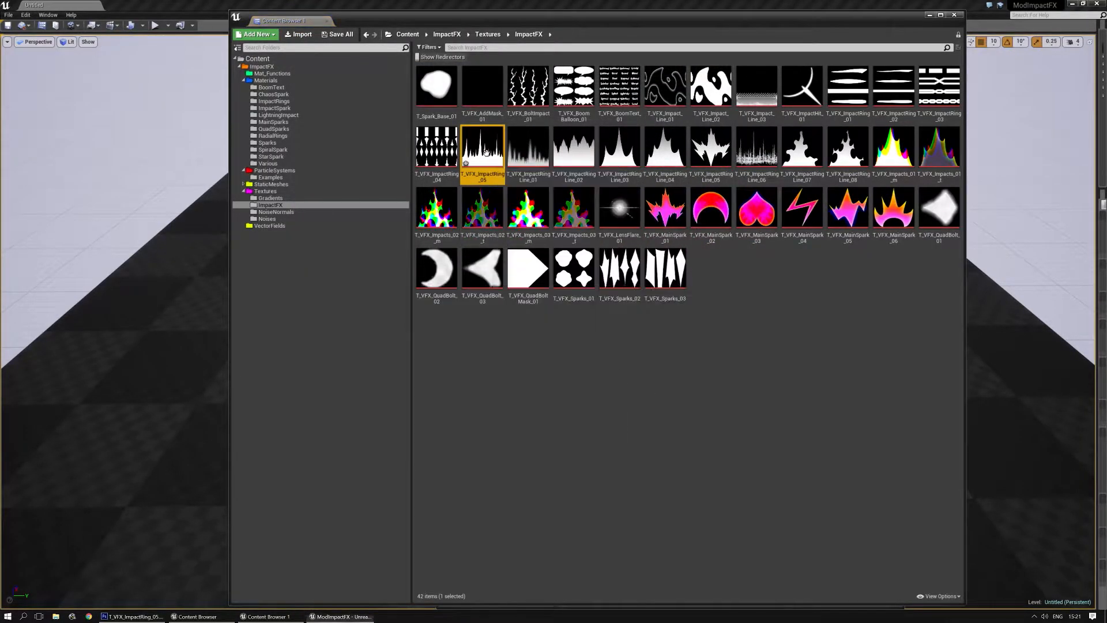
pyautogui.doubleClick(482, 149)
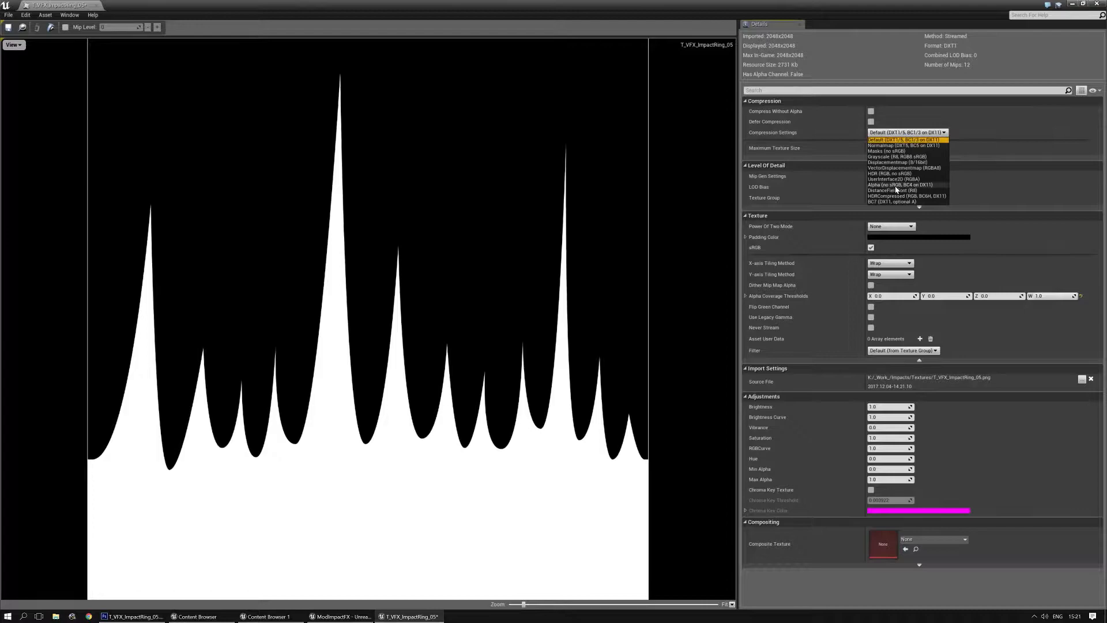
pyautogui.moveTo(901, 184)
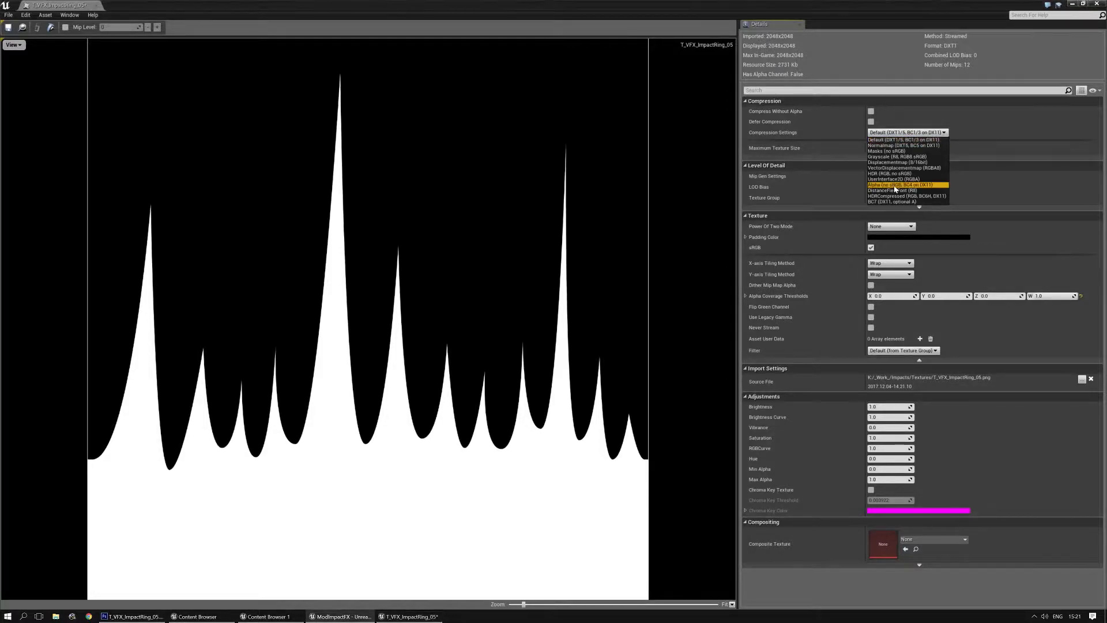
# Set the texture to Alpha (BC4) compression without sRGB, Effects texture group and NoMipmaps
pyautogui.click(907, 185)
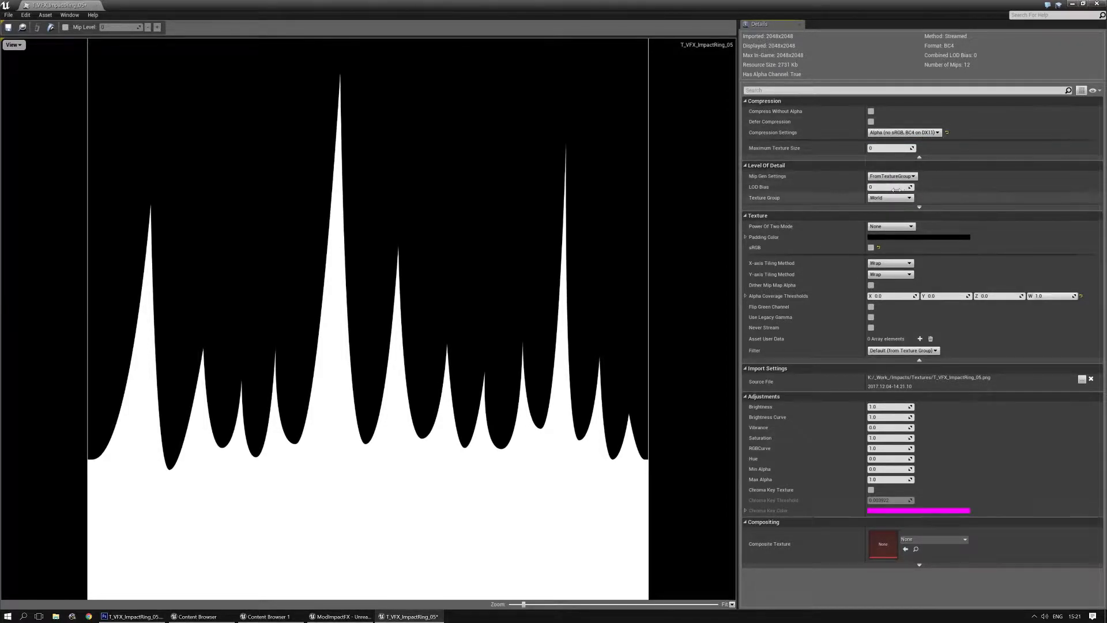
pyautogui.click(889, 197)
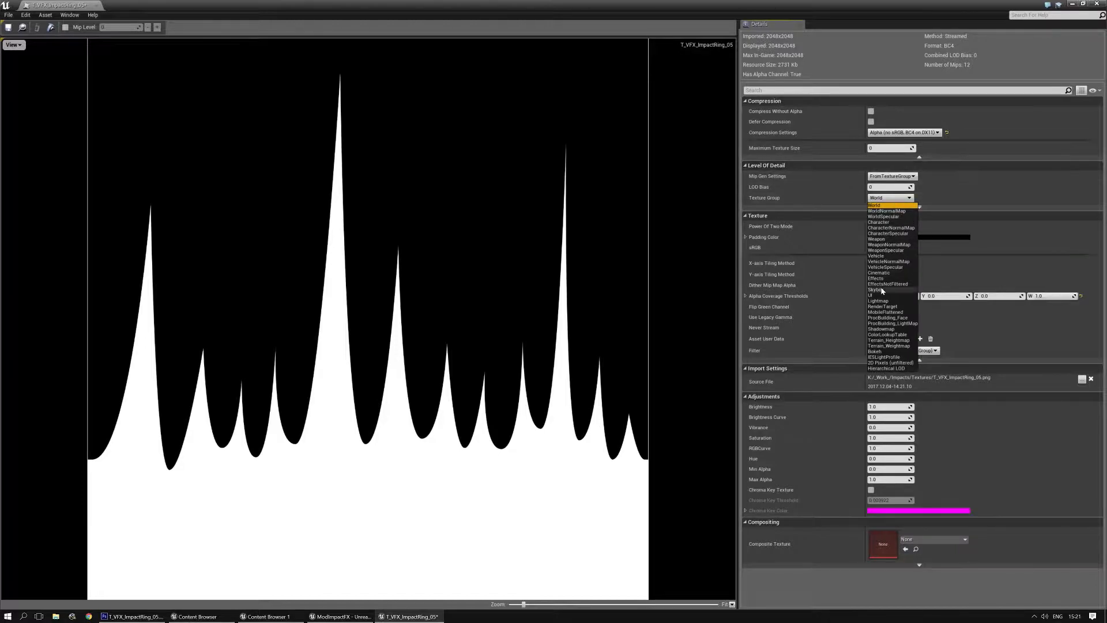
pyautogui.click(876, 277)
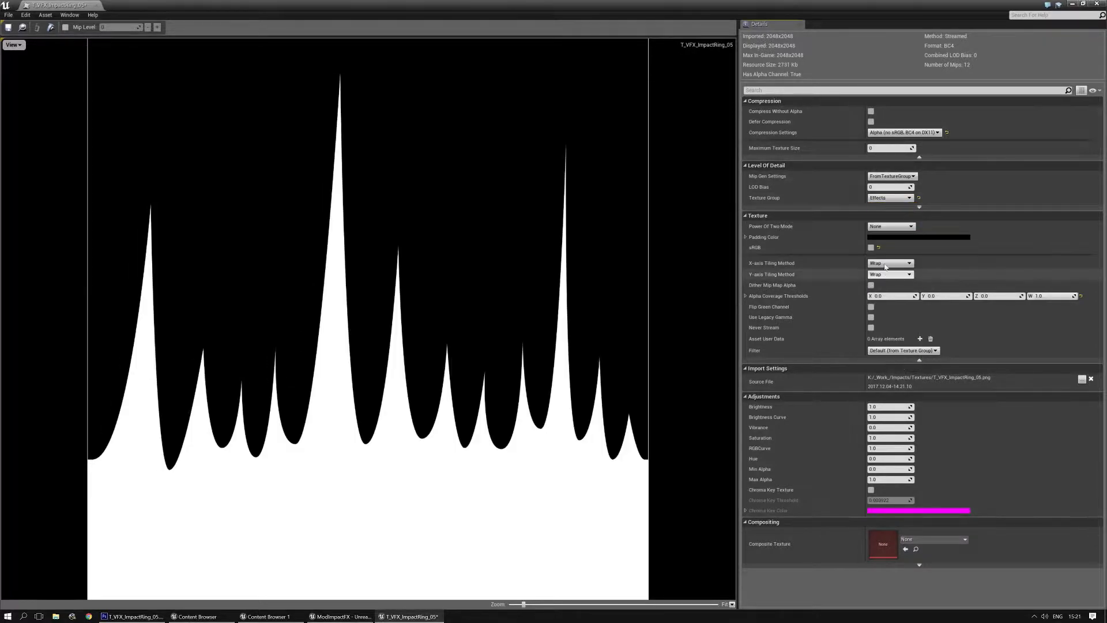
pyautogui.click(891, 176)
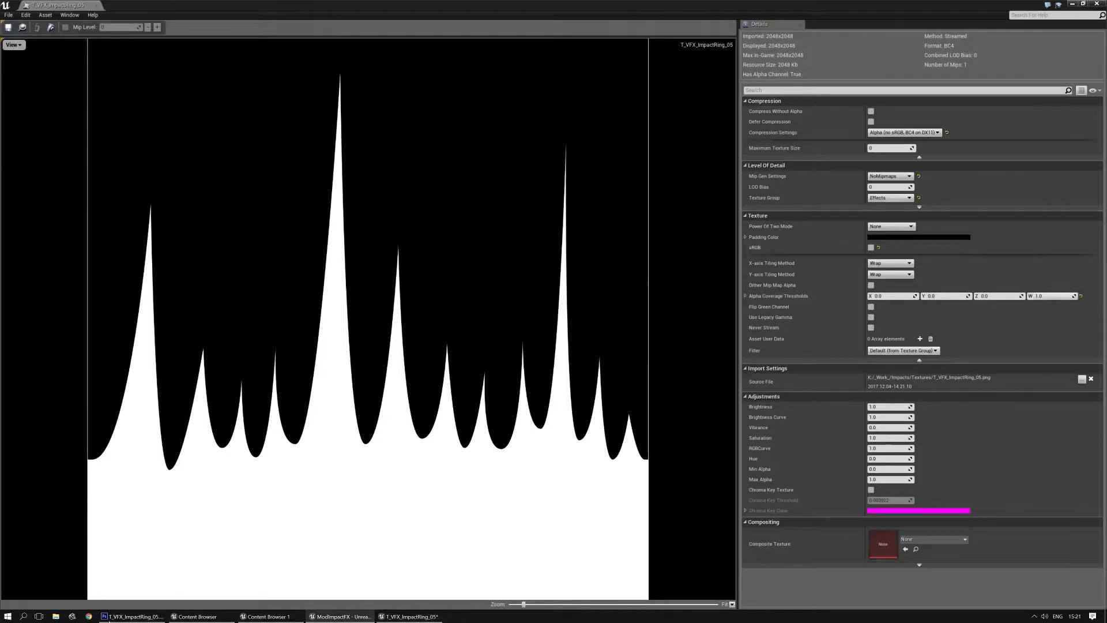
# Resize the spiky mask in Photoshop from 2048 to a 1024-pixel square image
pyautogui.click(58, 5)
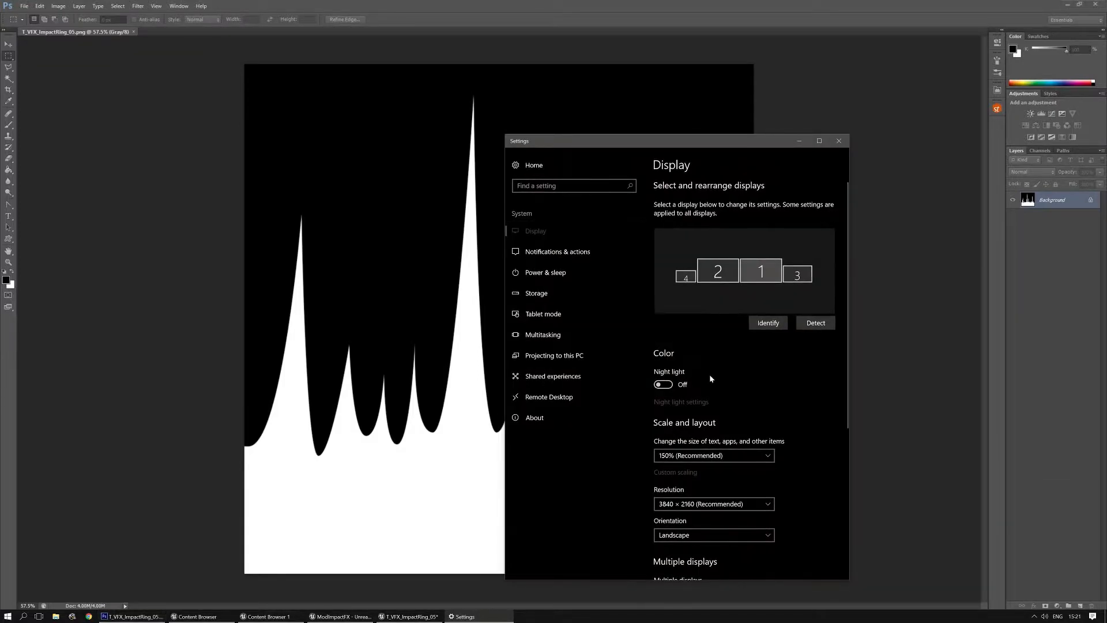
pyautogui.scroll(-3)
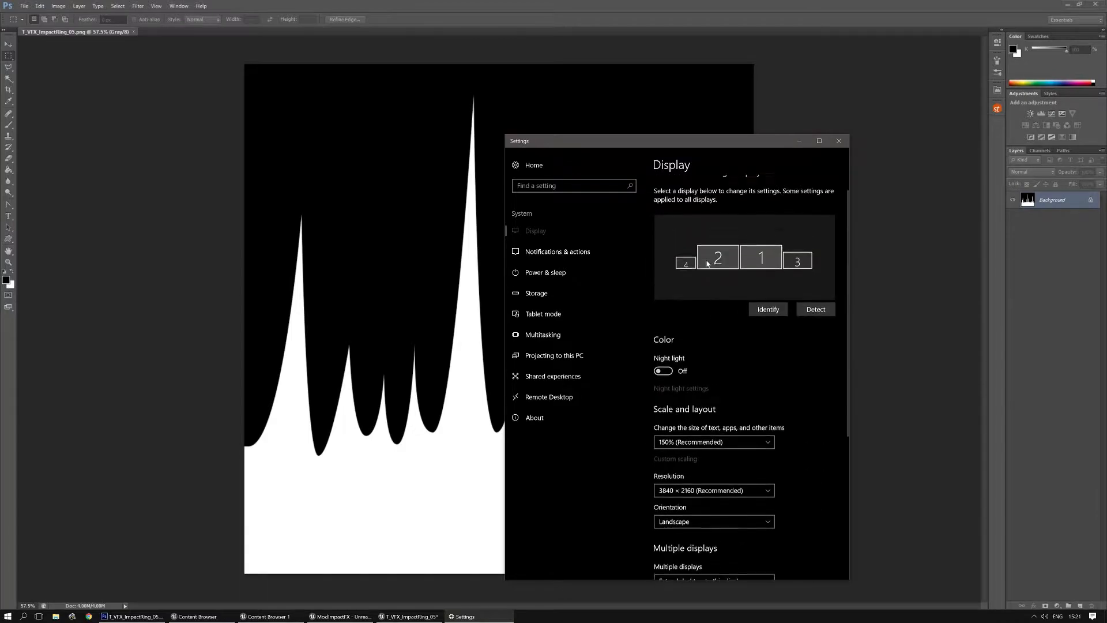
pyautogui.scroll(-3)
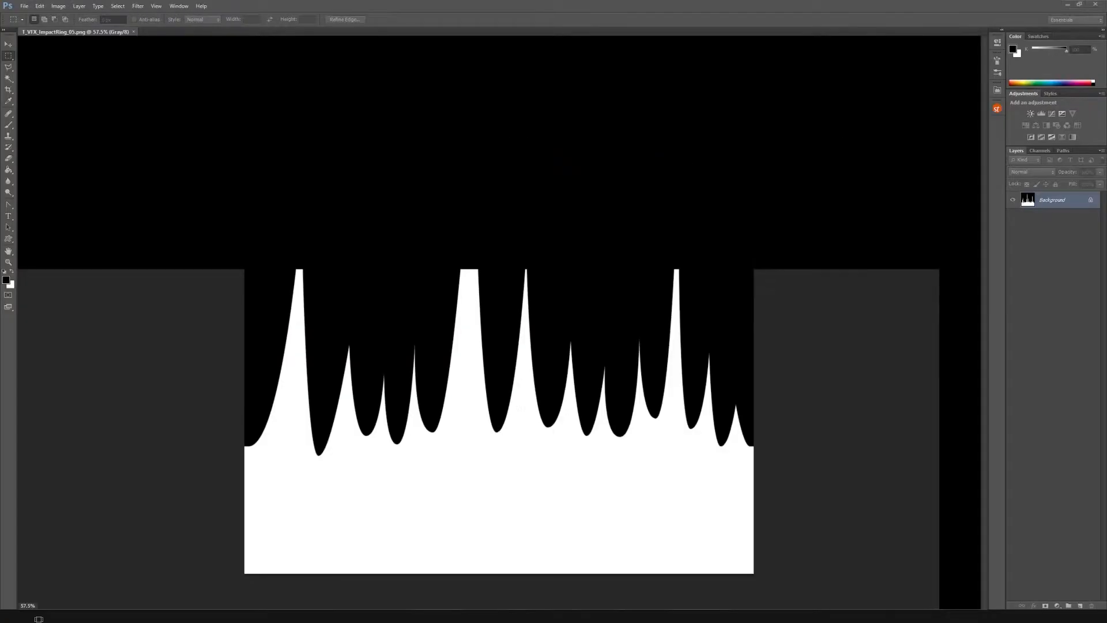
pyautogui.click(58, 6)
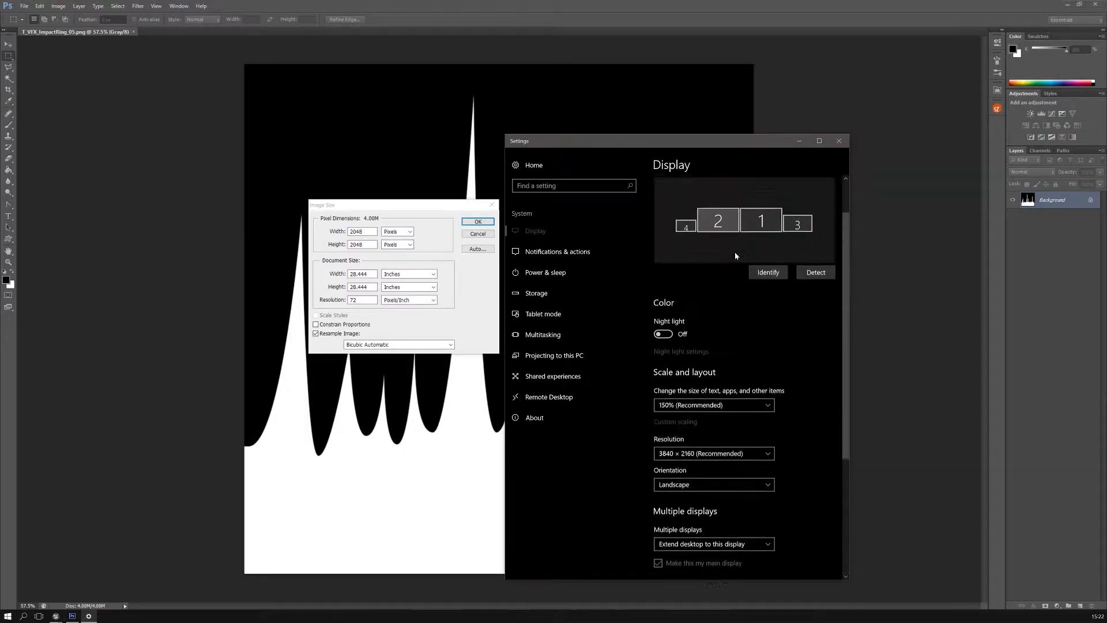
pyautogui.scroll(-3)
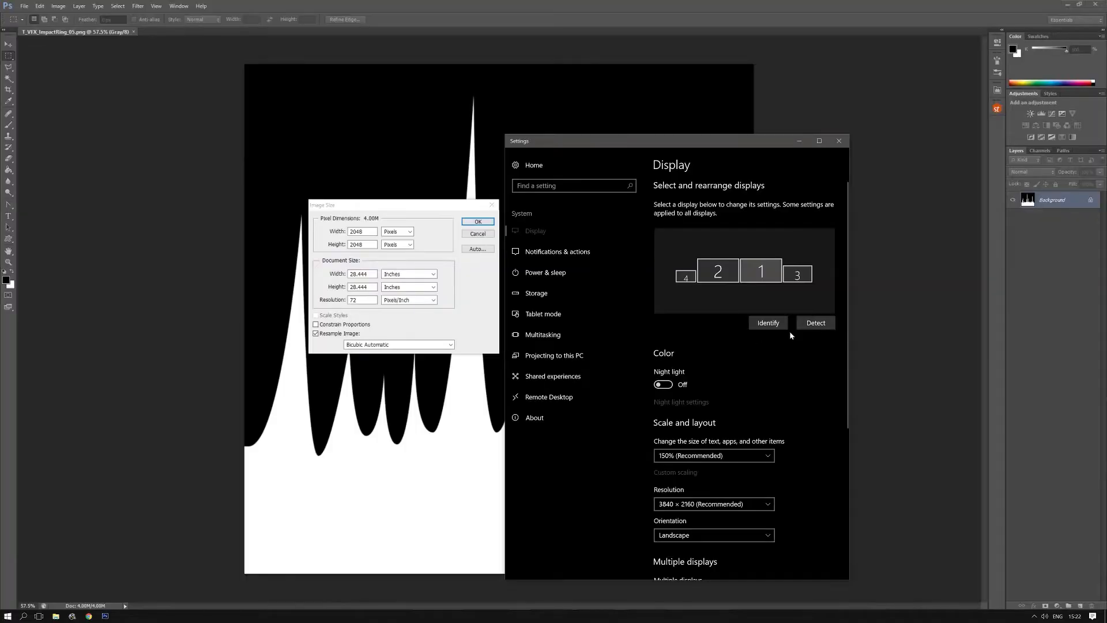
pyautogui.click(838, 140)
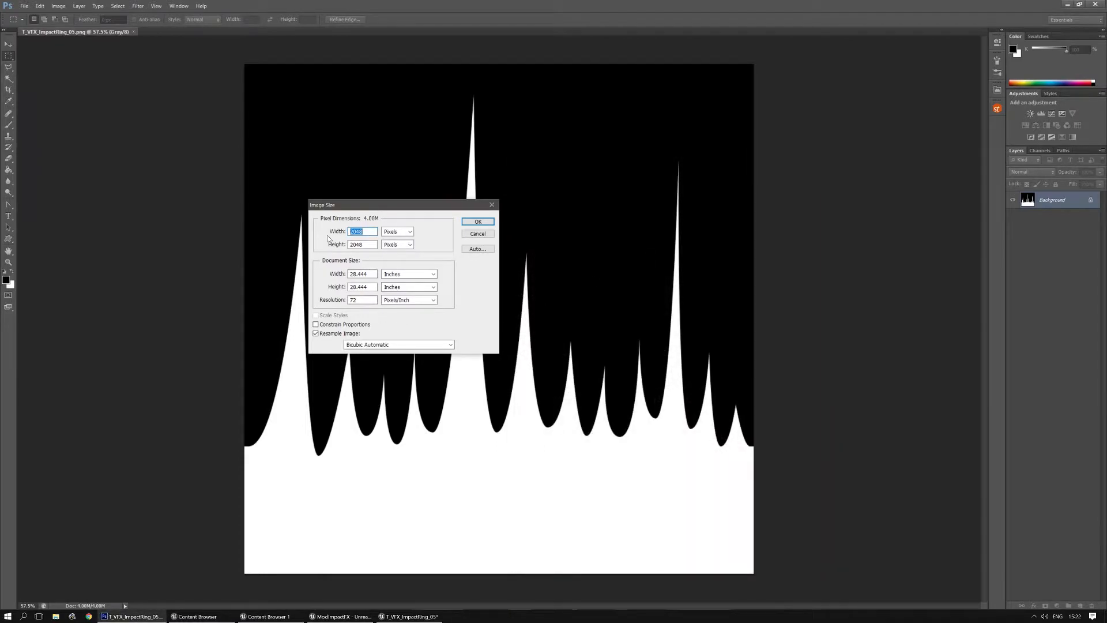
pyautogui.write('1024')
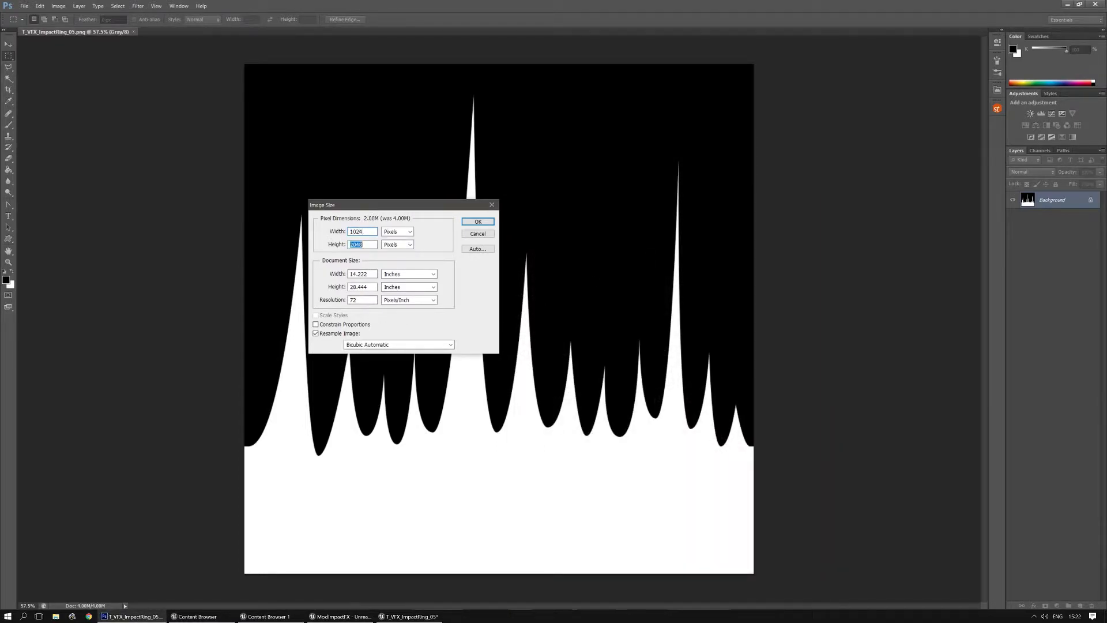
pyautogui.click(478, 221)
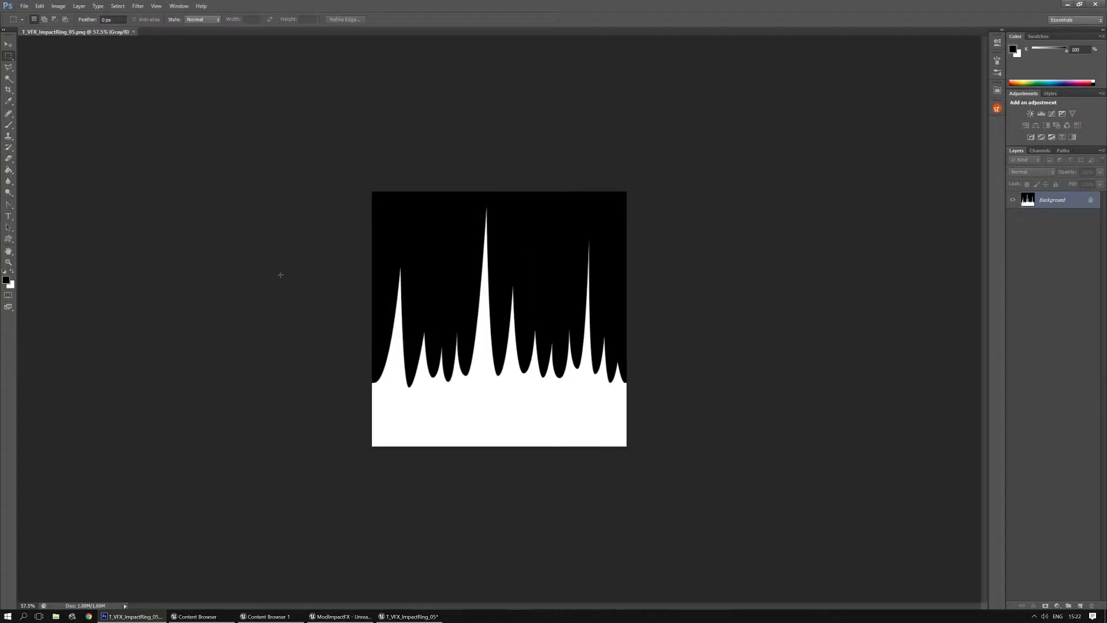
# Duplicate a radial ring material instance in the RadialRings folder as MI_VFX_ImpactRadialRing_L1
pyautogui.click(410, 616)
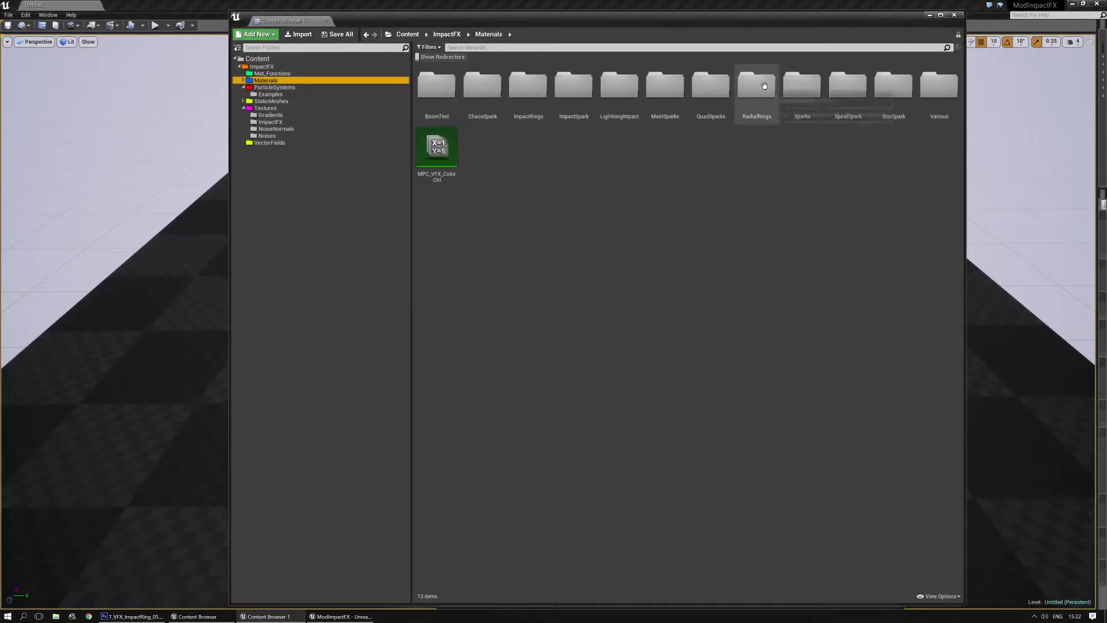
pyautogui.doubleClick(757, 84)
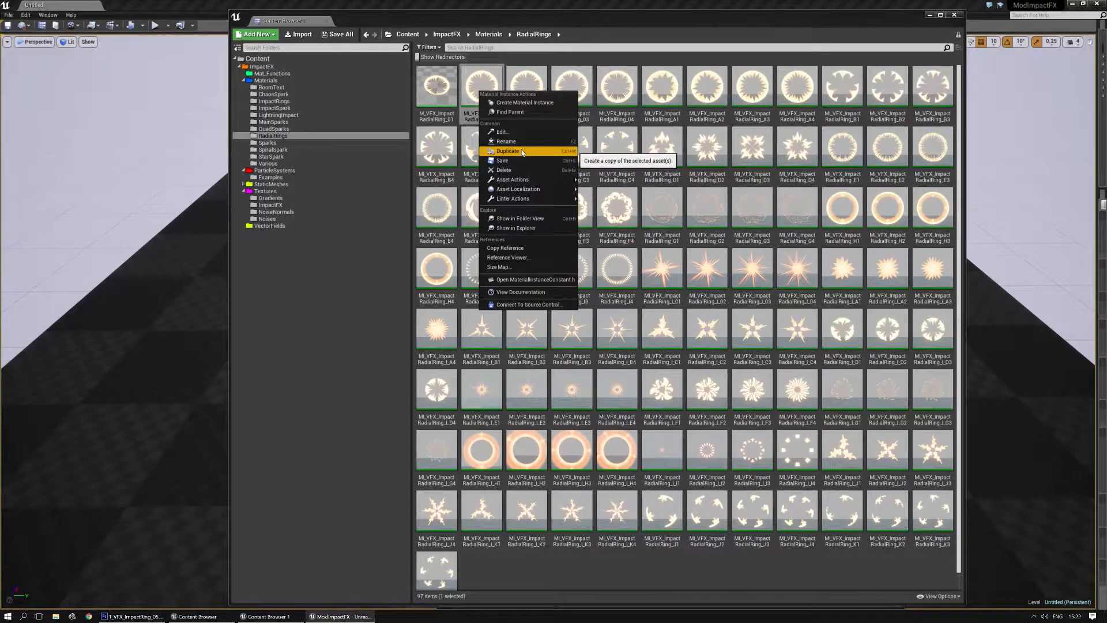
pyautogui.click(508, 150)
pyautogui.write('MI_VFX_ImpactRadialRing_L1')
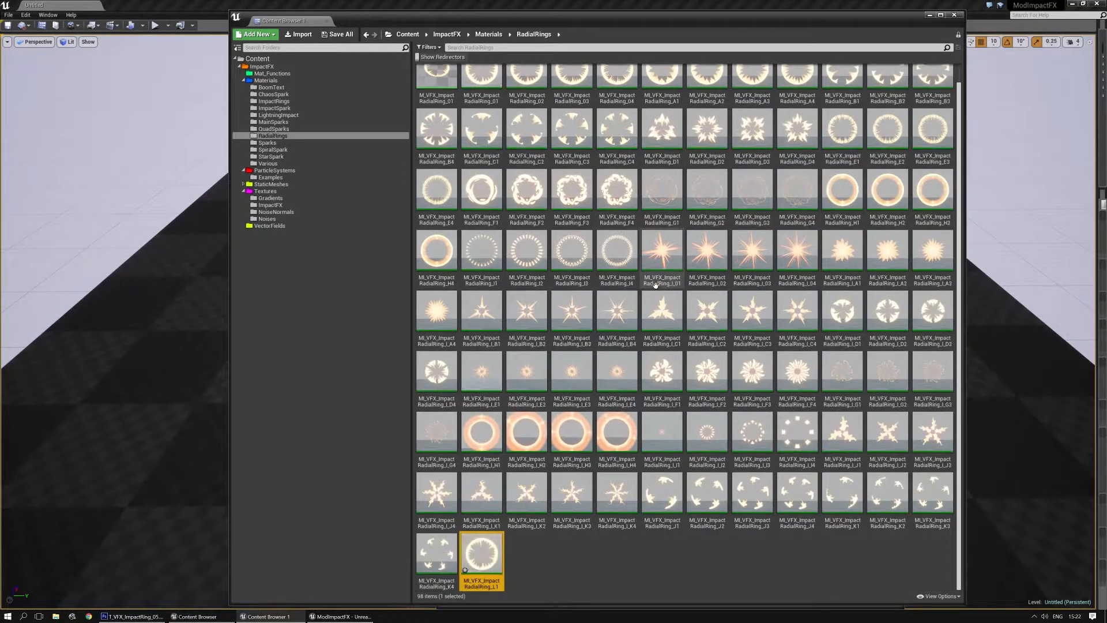
pyautogui.doubleClick(481, 551)
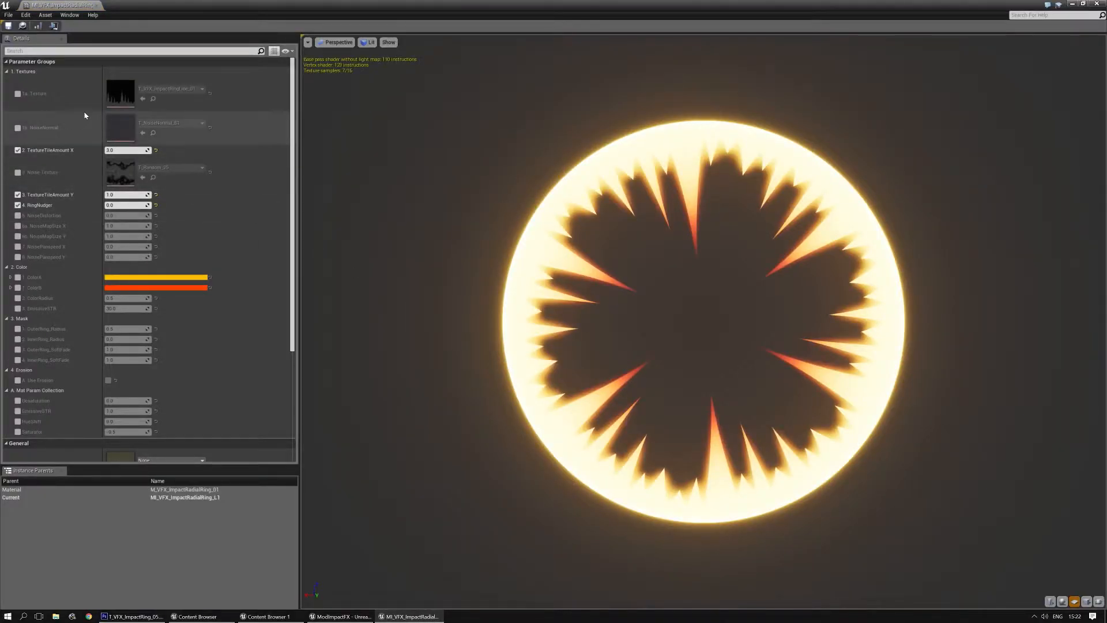
pyautogui.click(202, 89)
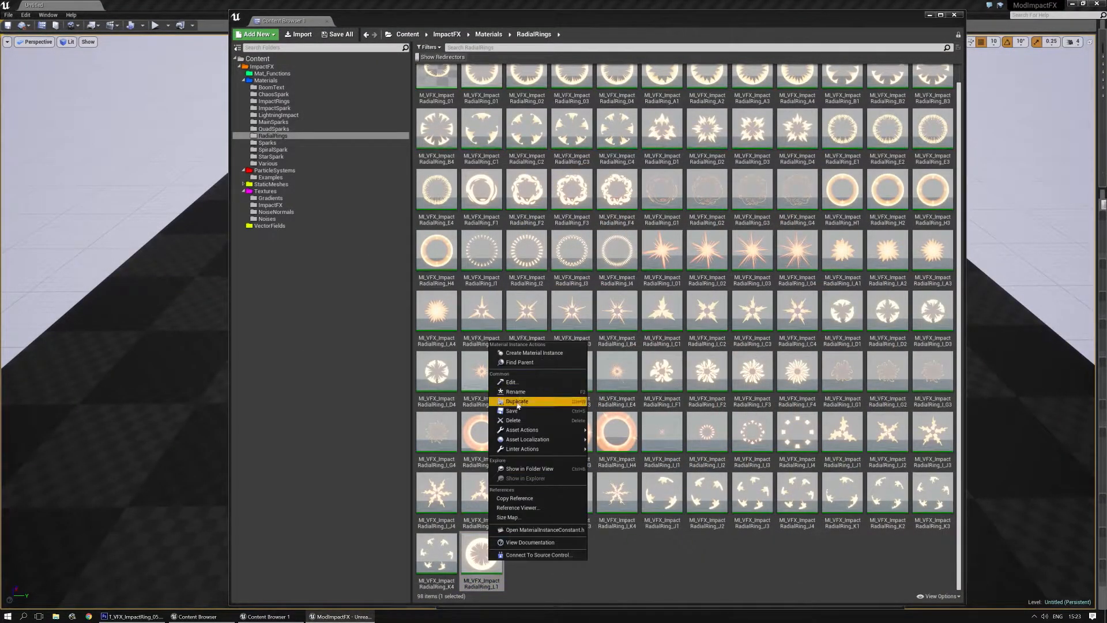
# Duplicate L1 as MI_VFX_ImpactRadialRing_L2 and set its horizontal texture tiling to 4.0
pyautogui.click(516, 401)
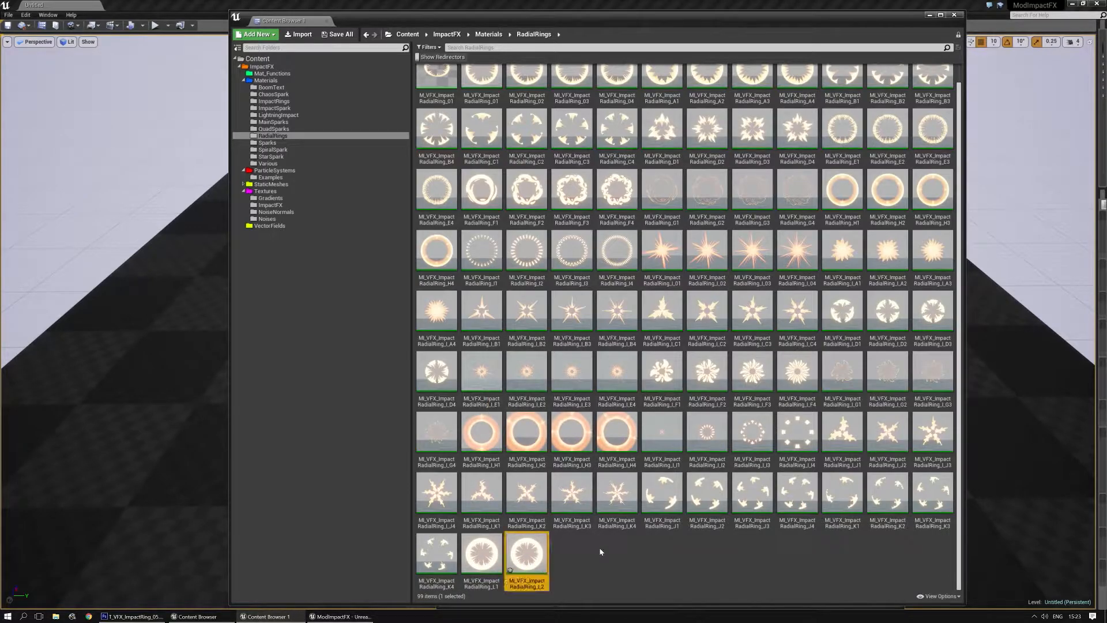
pyautogui.doubleClick(526, 559)
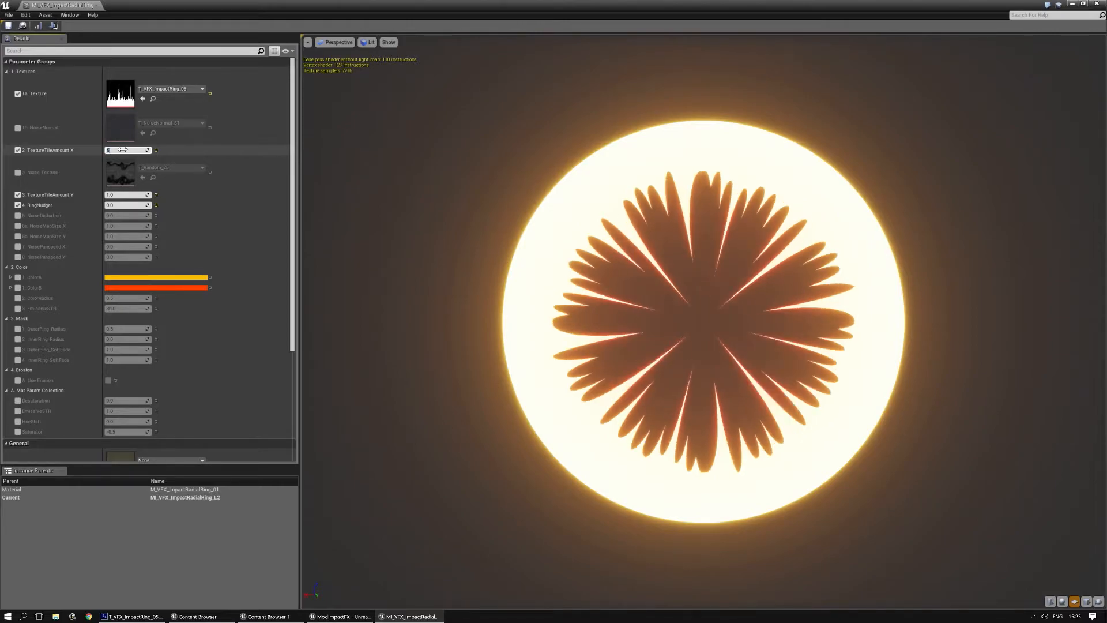
pyautogui.moveTo(127, 150); pyautogui.dragTo(141, 150)
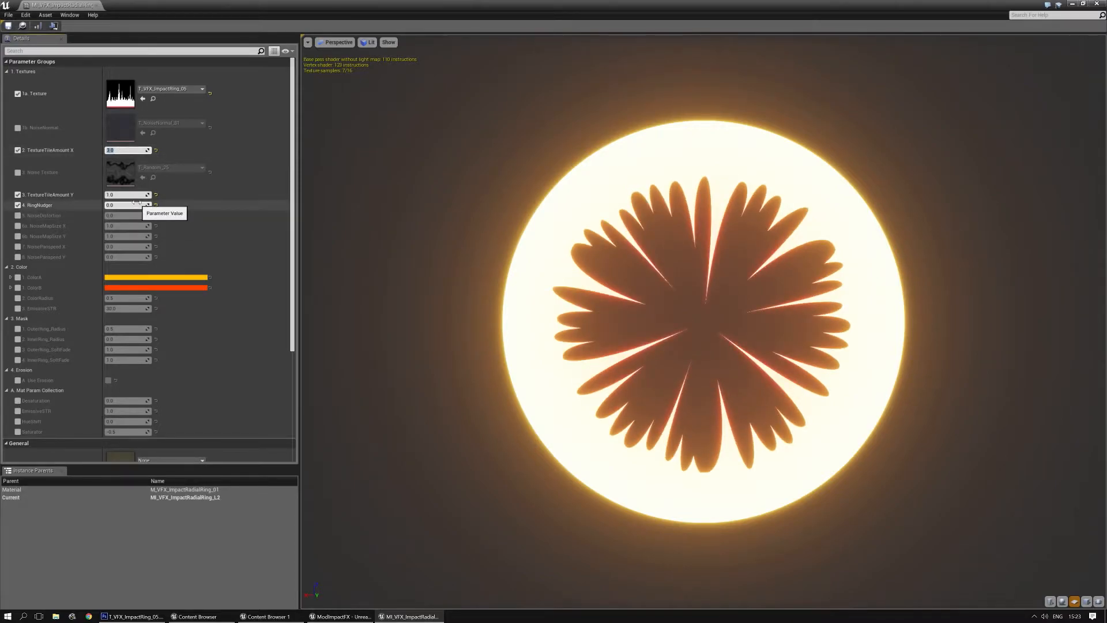
pyautogui.write('4.0')
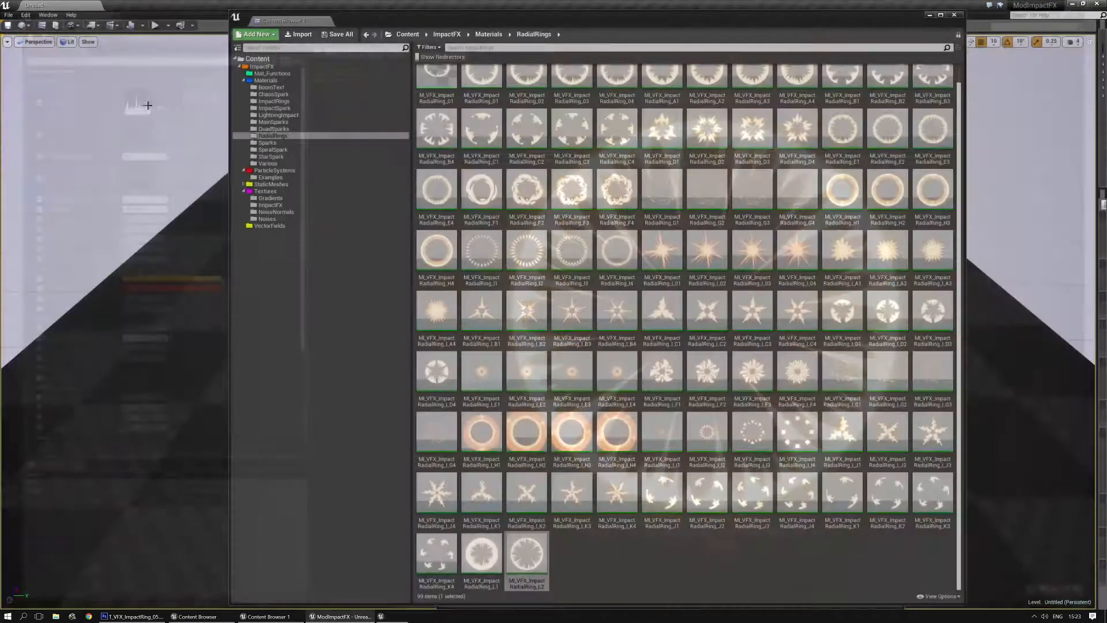
# Retune a ring instance with ring nudge 0.75, inner ring radius 0.125 and horizontal tiling 5.0
pyautogui.doubleClick(526, 551)
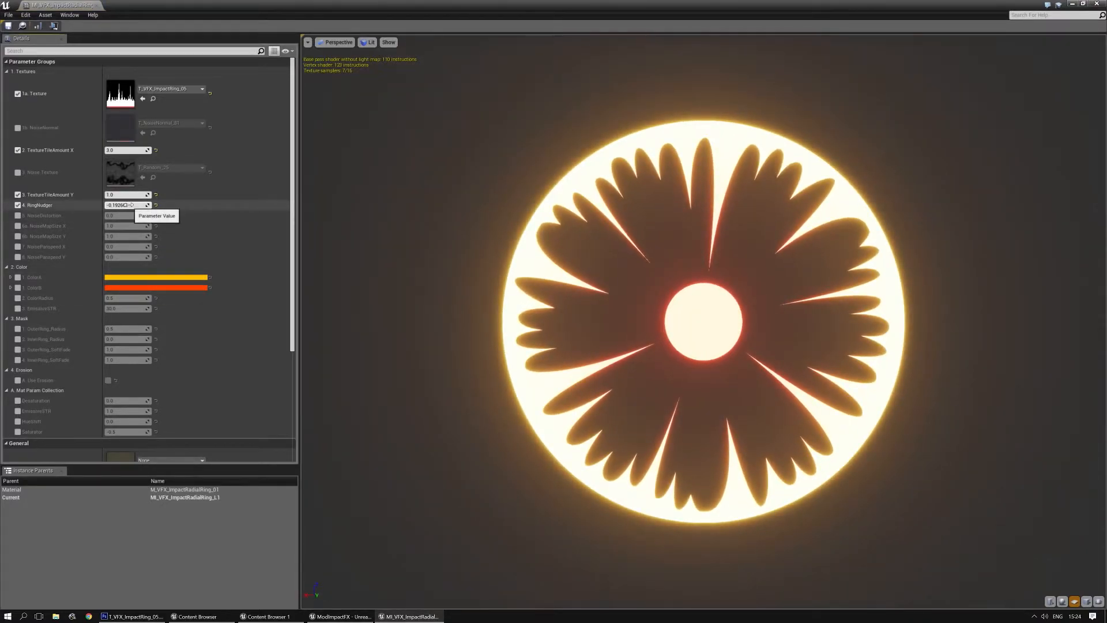
pyautogui.write('0')
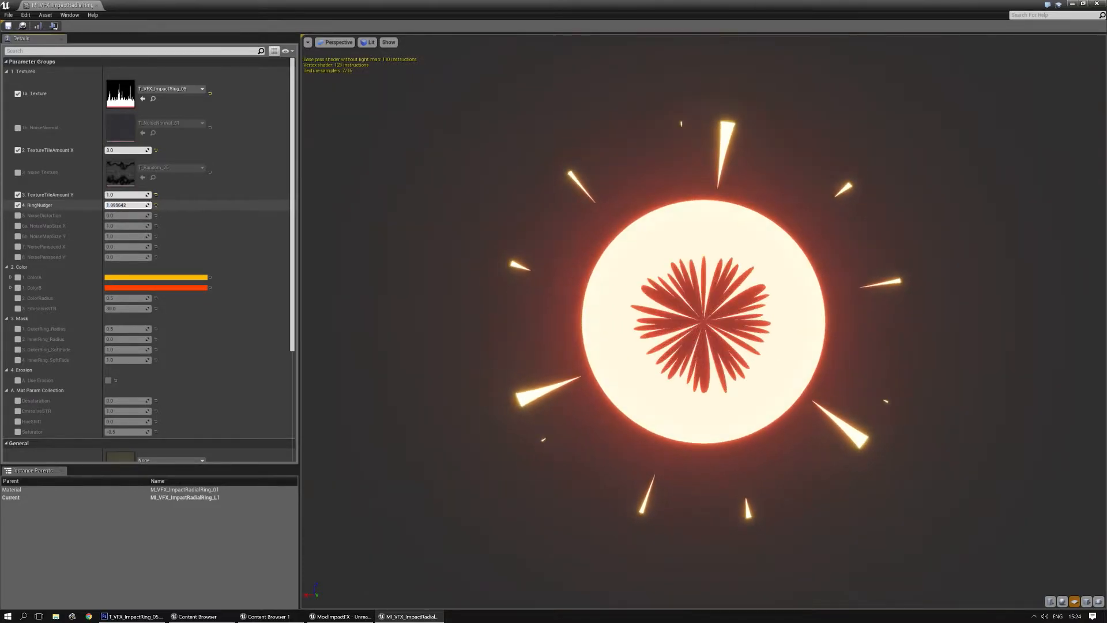
pyautogui.write('0.771682')
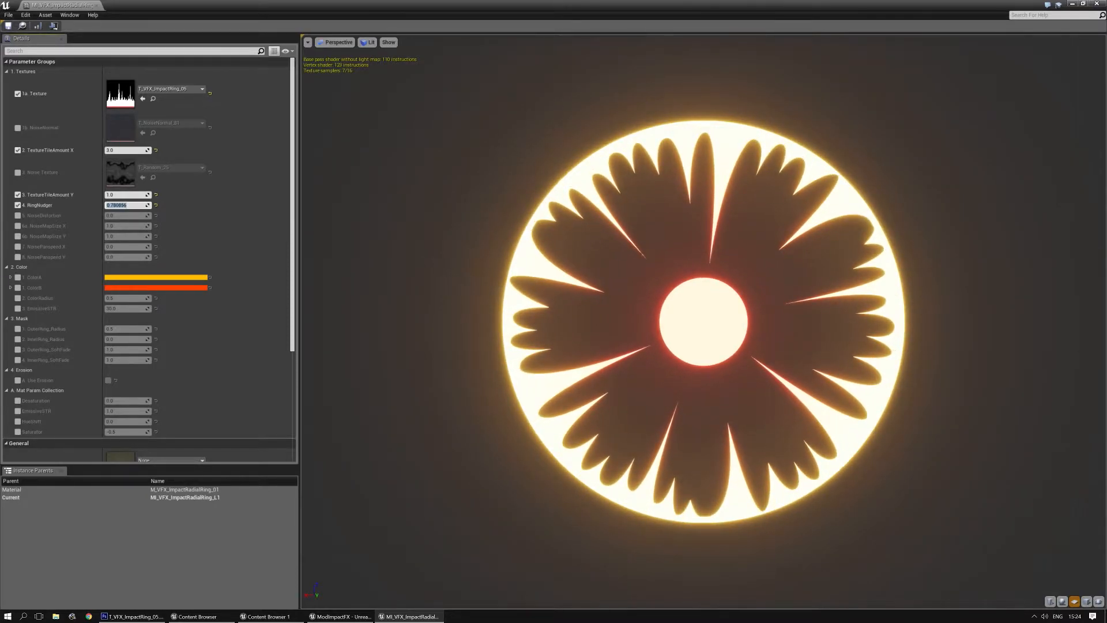
pyautogui.write('0.75')
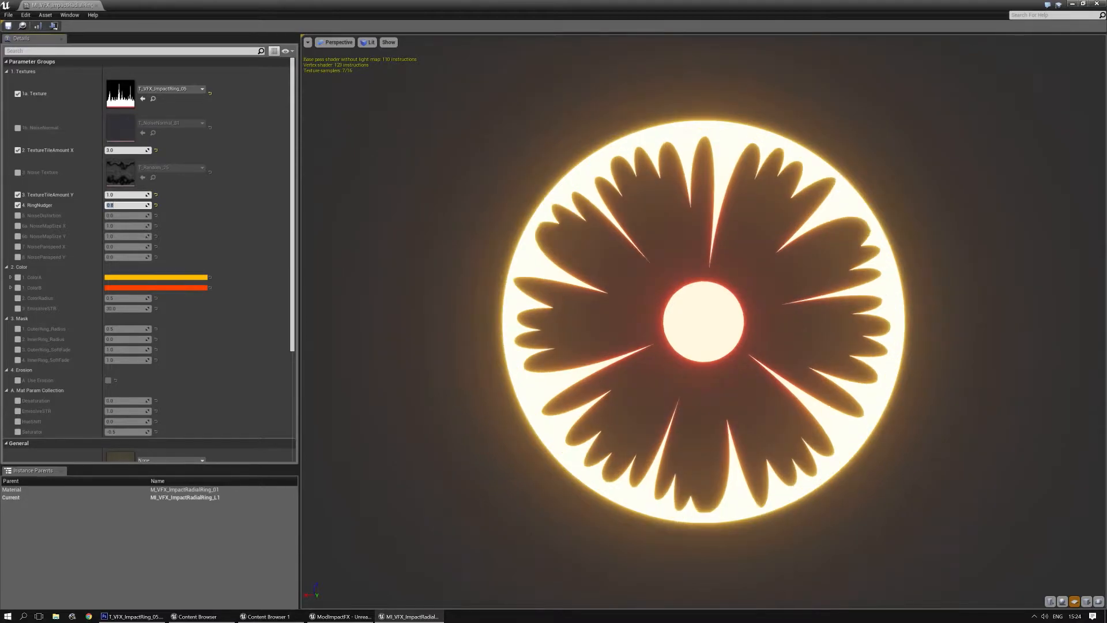
pyautogui.moveTo(57, 350)
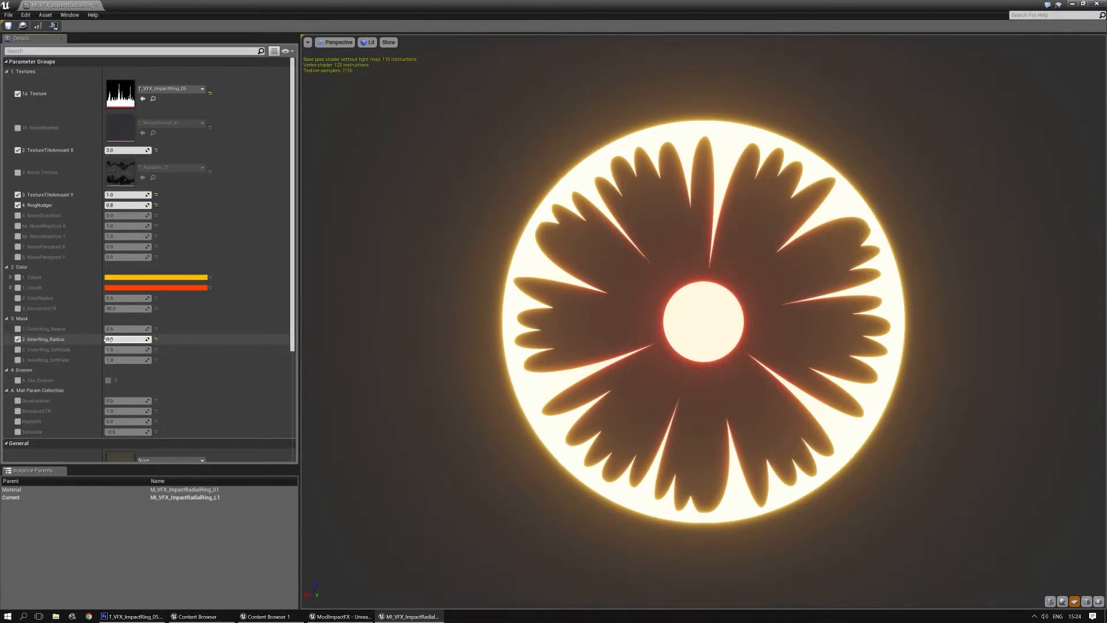
pyautogui.write('0.17')
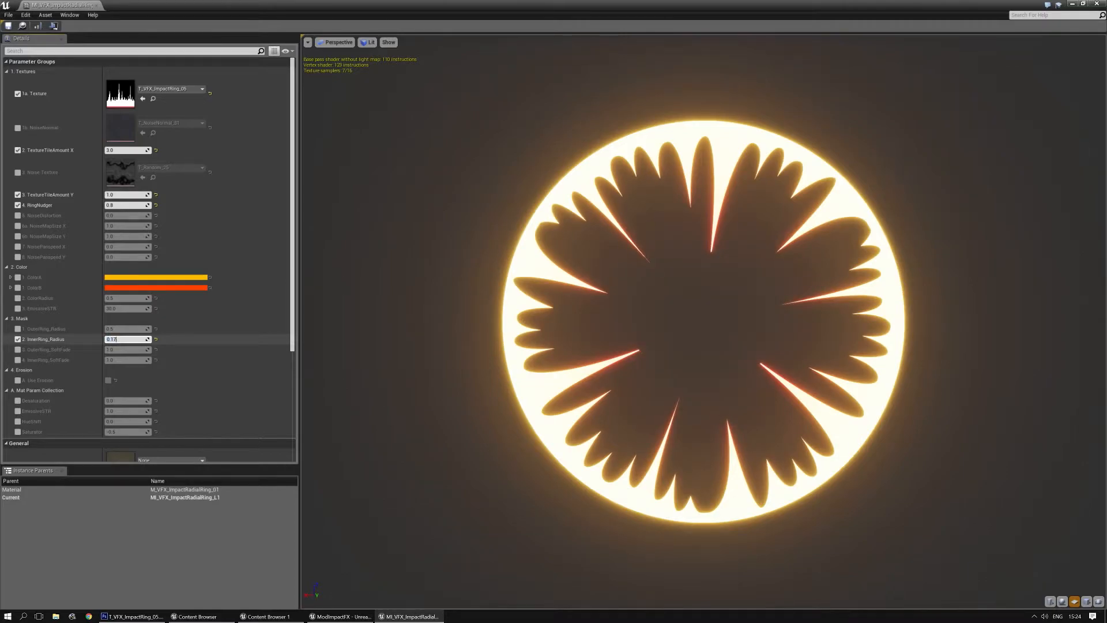
pyautogui.write('0.125')
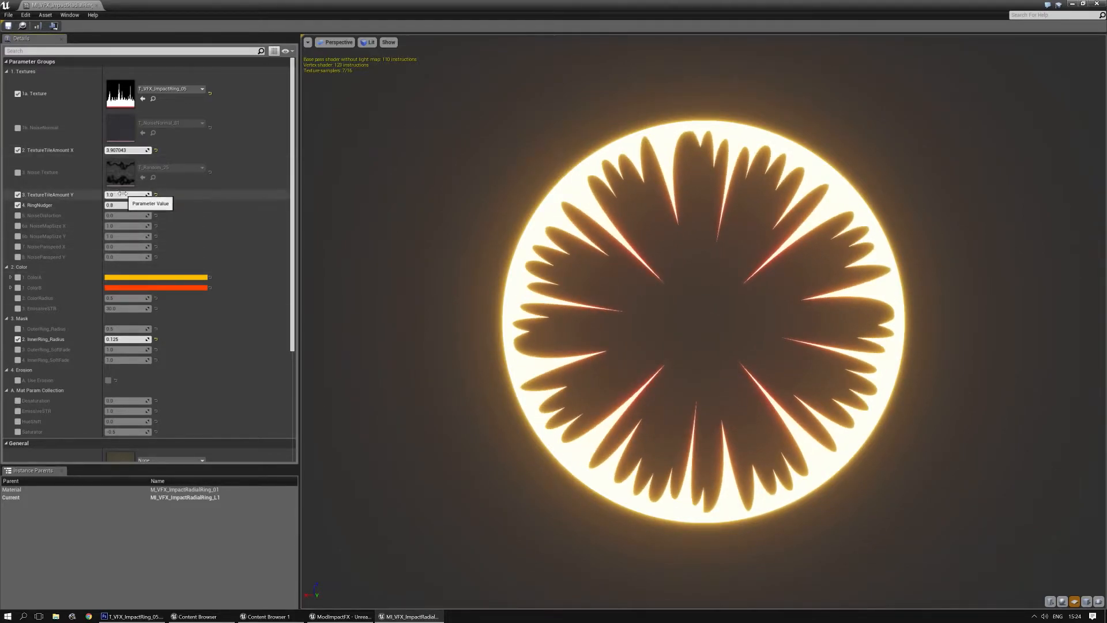
pyautogui.click(127, 150)
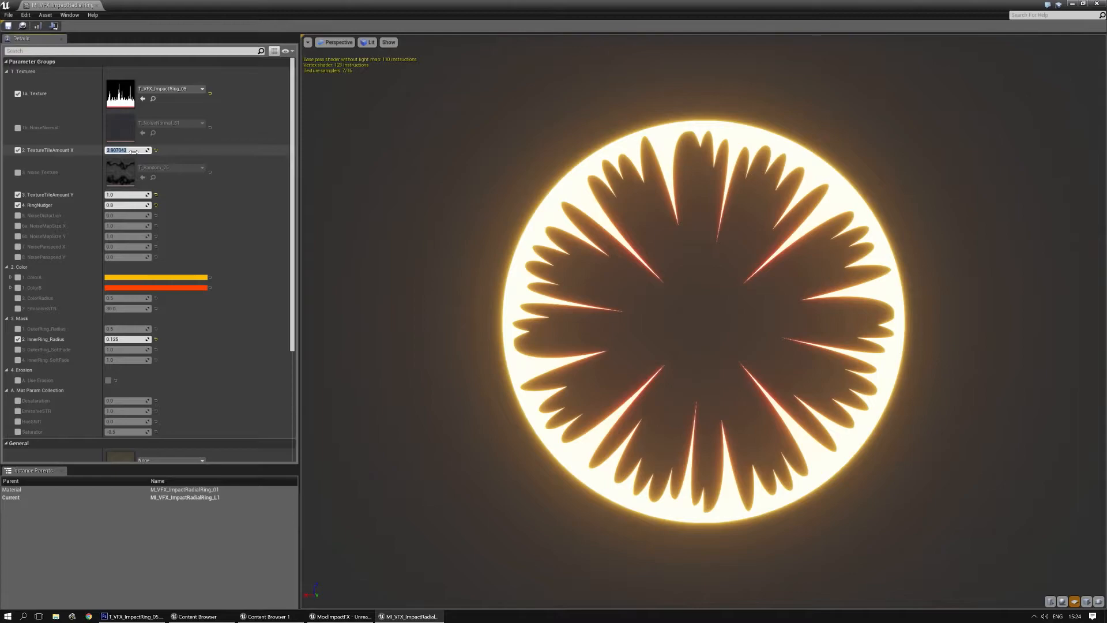
pyautogui.write('5.0')
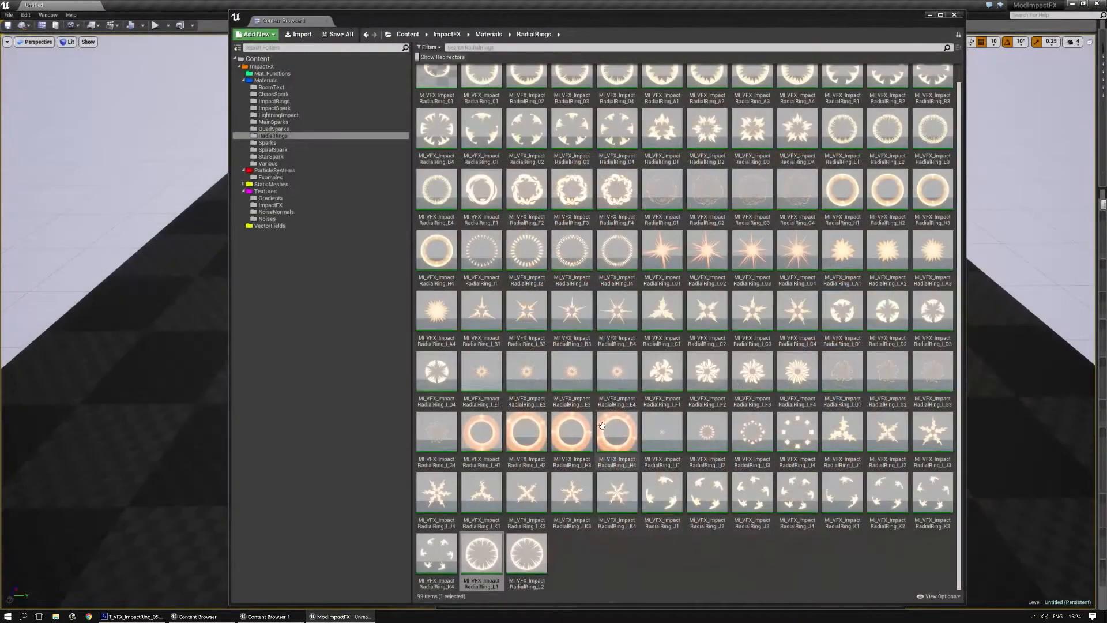
# Duplicate a ring instance as MI_VFX_ImpactRadialRing_J_L1 and set its outer ring radius to 3.0 for a spiky starburst
pyautogui.rightClick(526, 554)
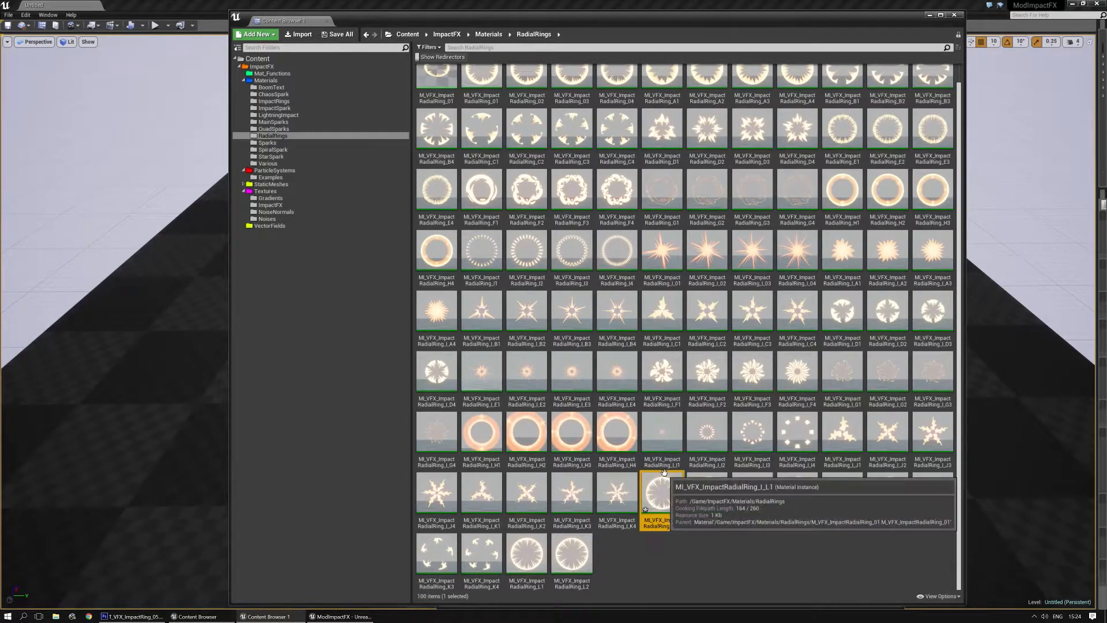
pyautogui.doubleClick(650, 495)
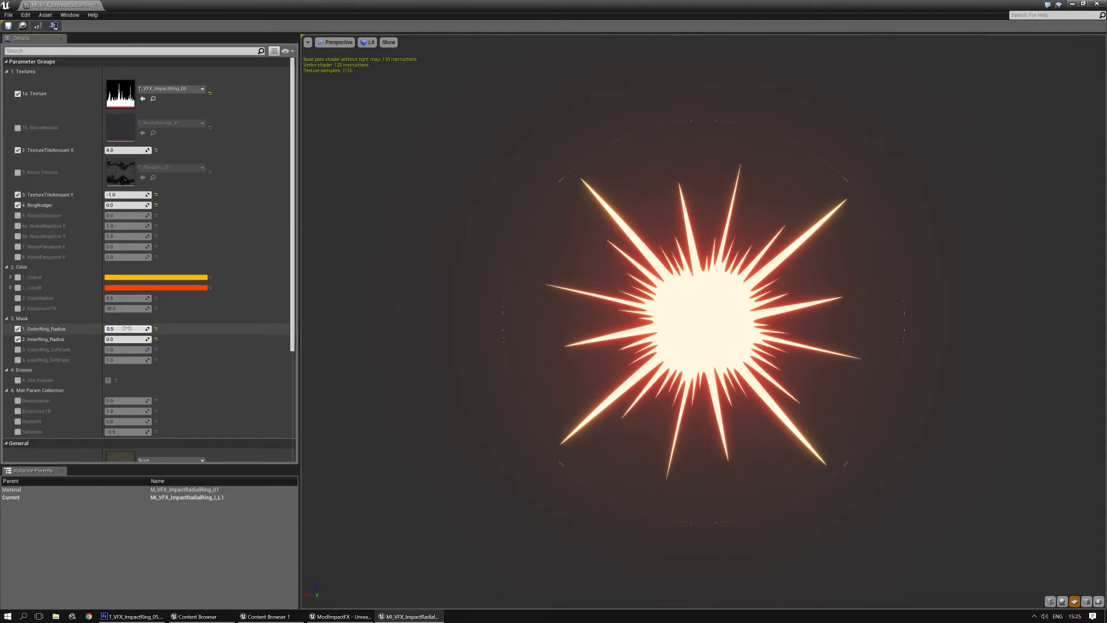
pyautogui.moveTo(126, 328); pyautogui.dragTo(123, 328)
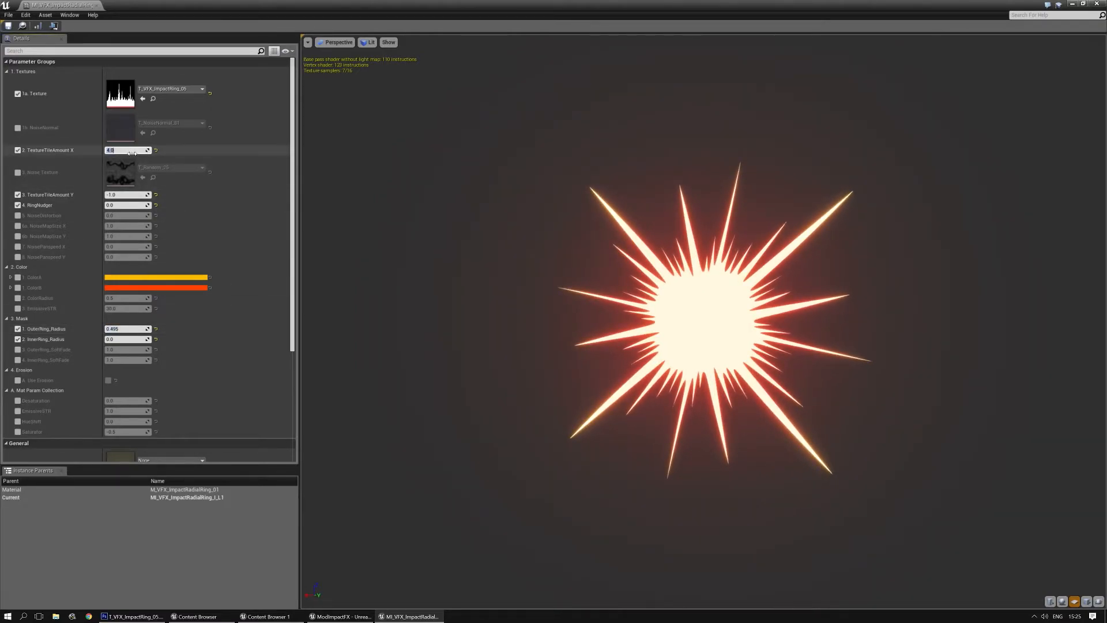
pyautogui.write('3.0')
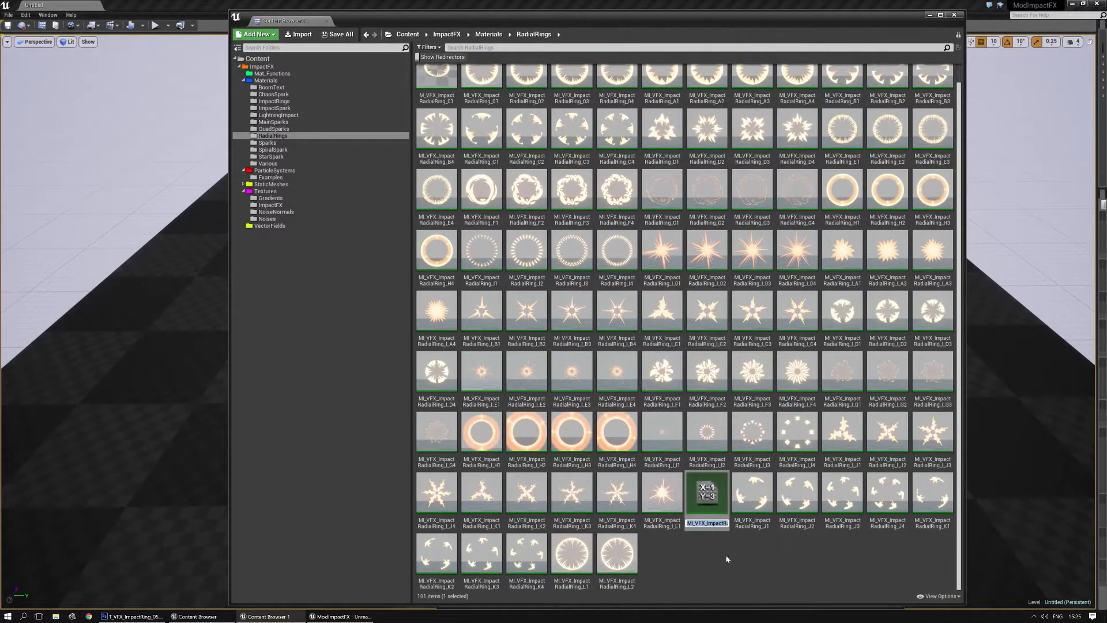
# Open Par_RadRing_Collection_4 from the ParticleSystems folder in the Cascade editor
pyautogui.doubleClick(706, 494)
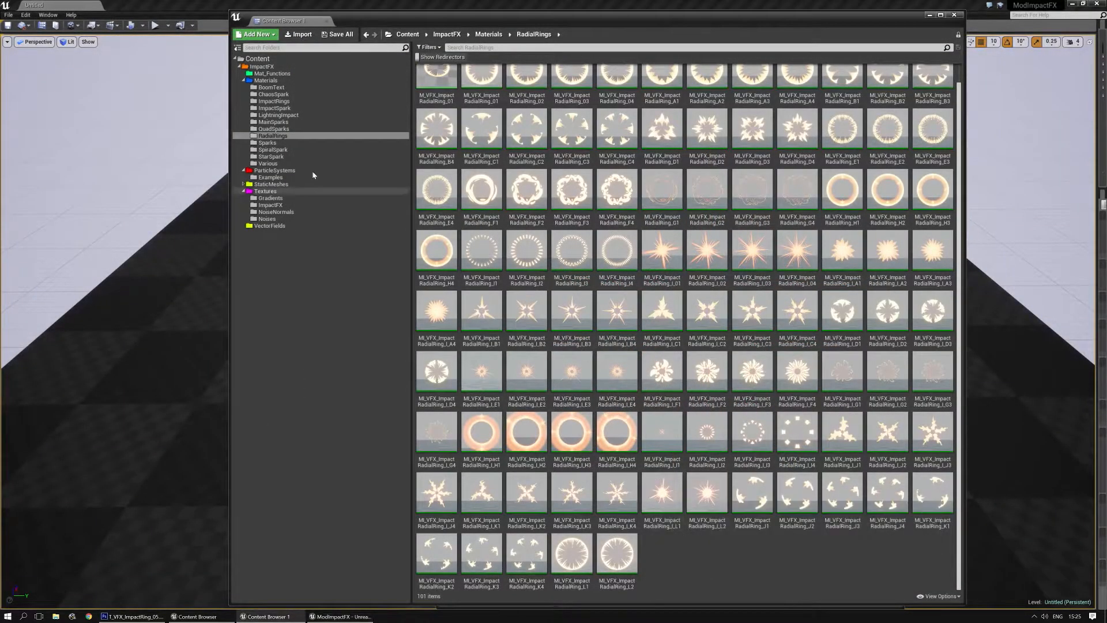
pyautogui.click(274, 171)
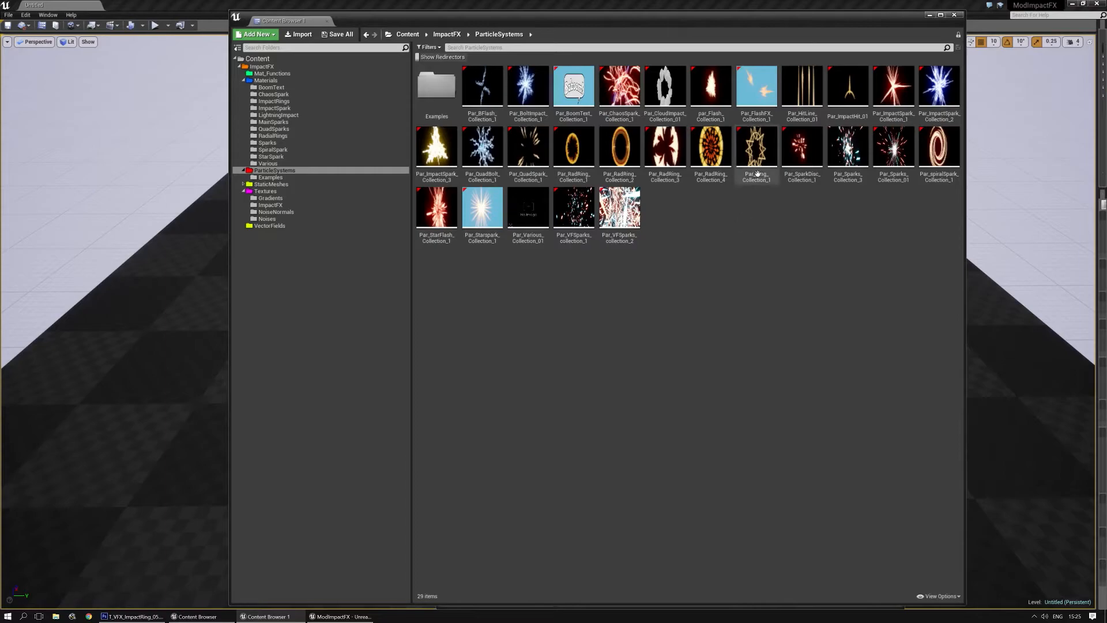
pyautogui.click(711, 149)
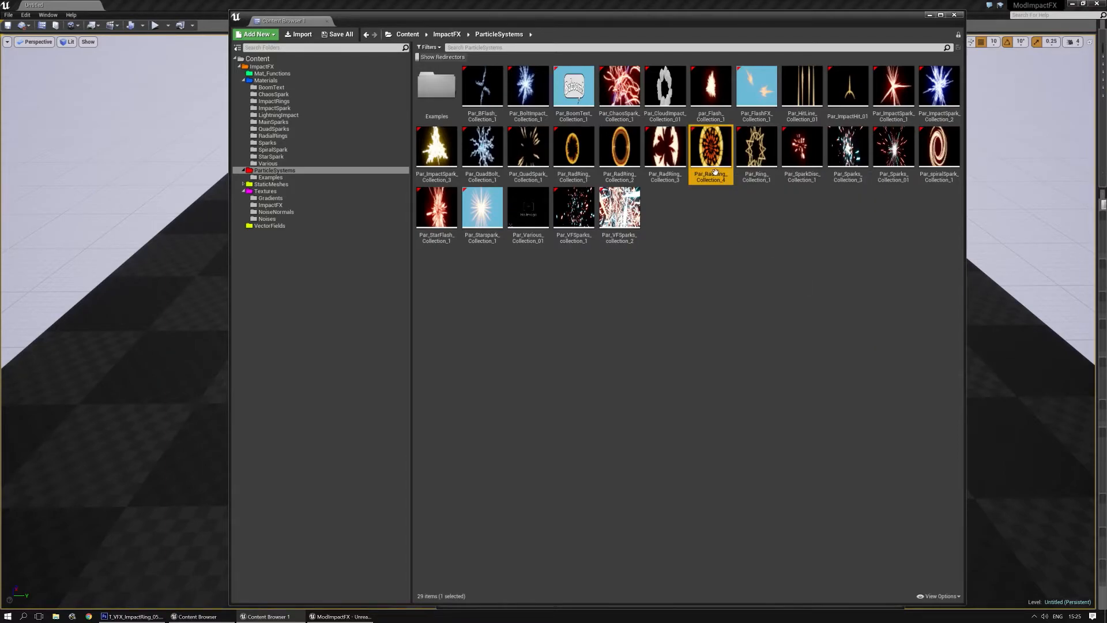
pyautogui.doubleClick(710, 147)
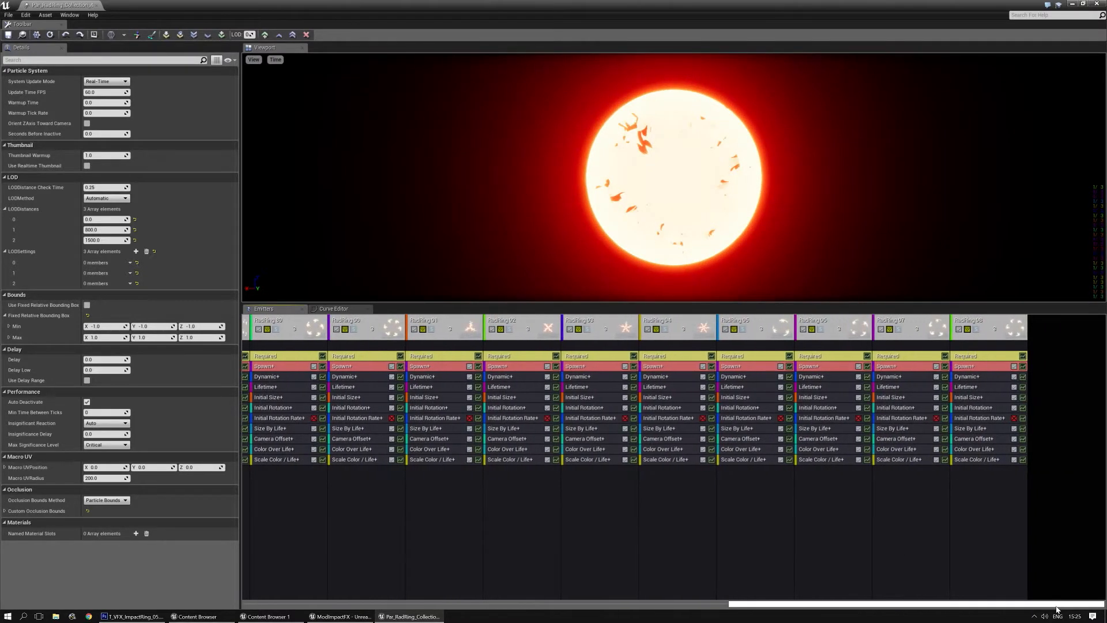
# Assign the new spiky ring material instances, such as L_L1, to the RadRing 100 and 101 emitters
pyautogui.click(982, 320)
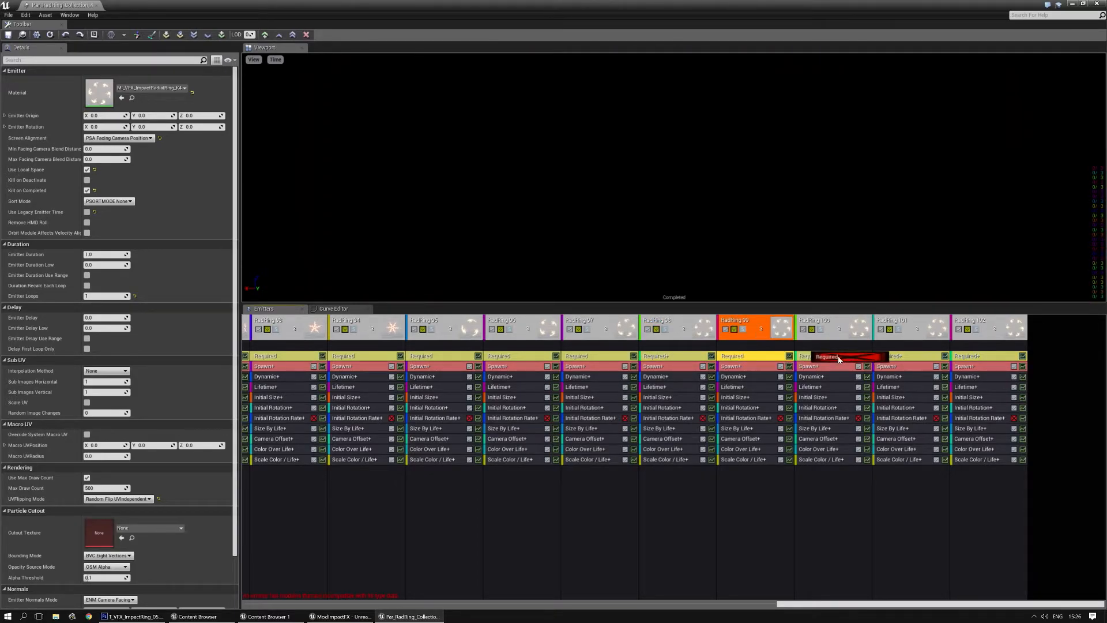
pyautogui.click(823, 320)
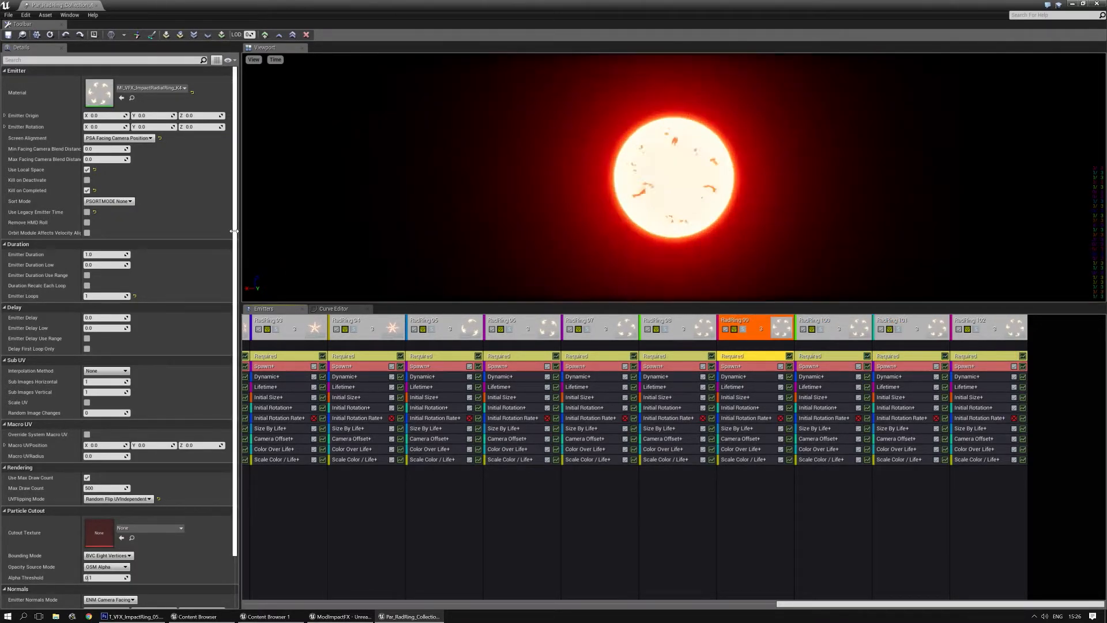
pyautogui.click(185, 87)
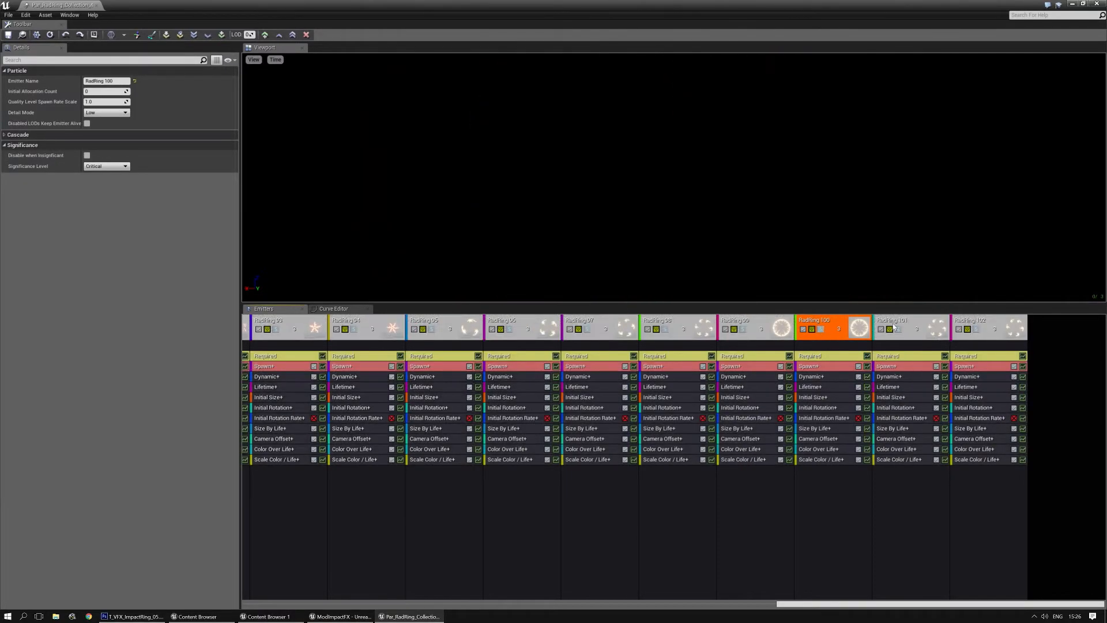
pyautogui.click(904, 326)
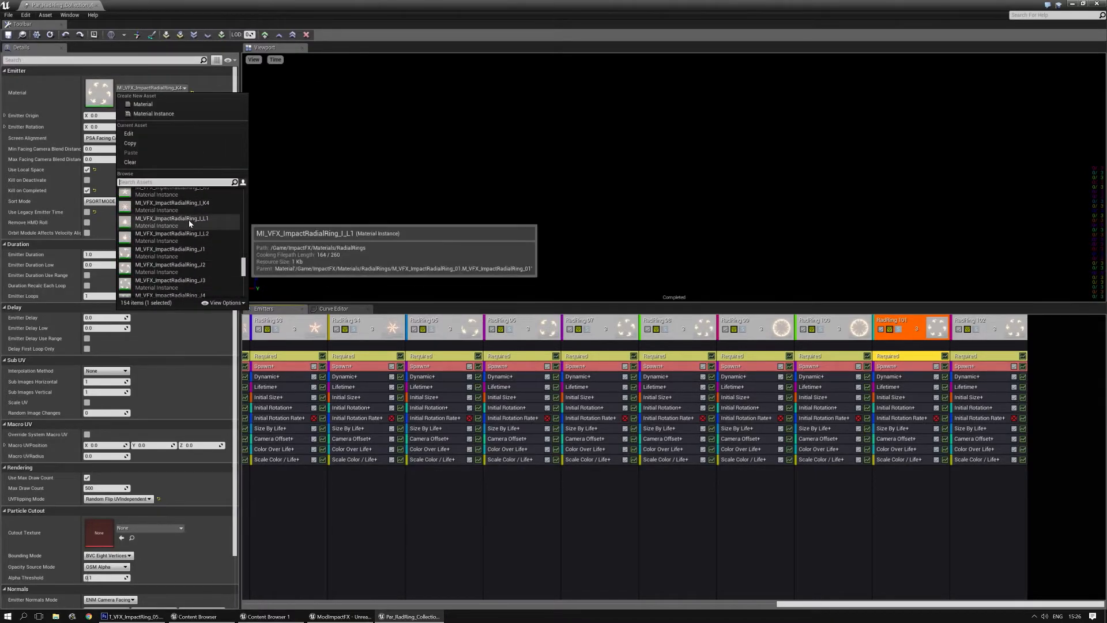
pyautogui.click(171, 218)
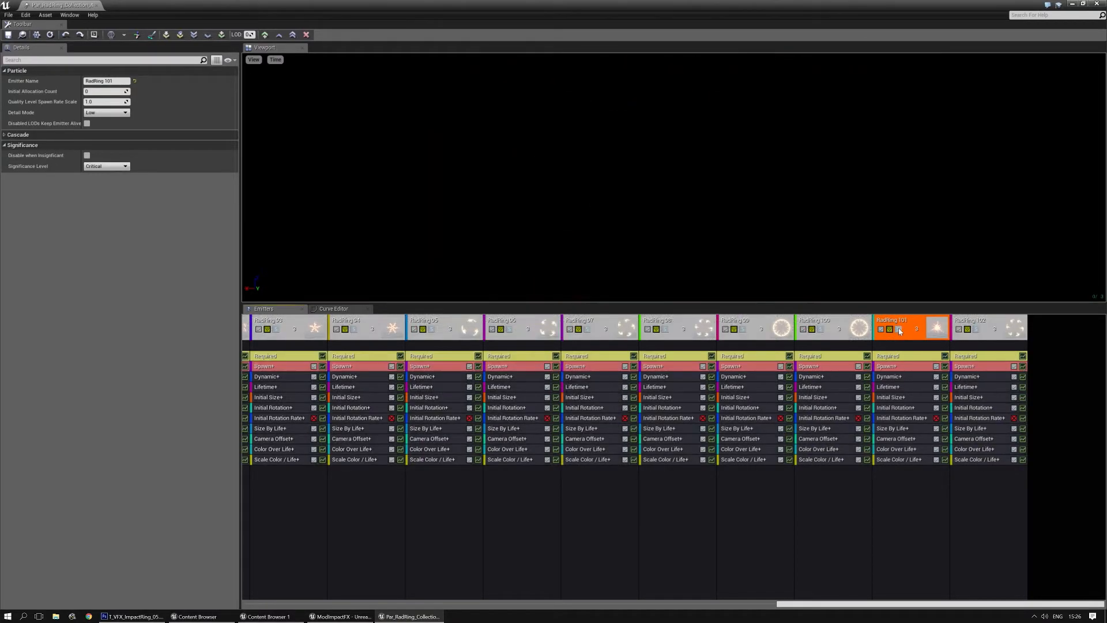
pyautogui.click(987, 321)
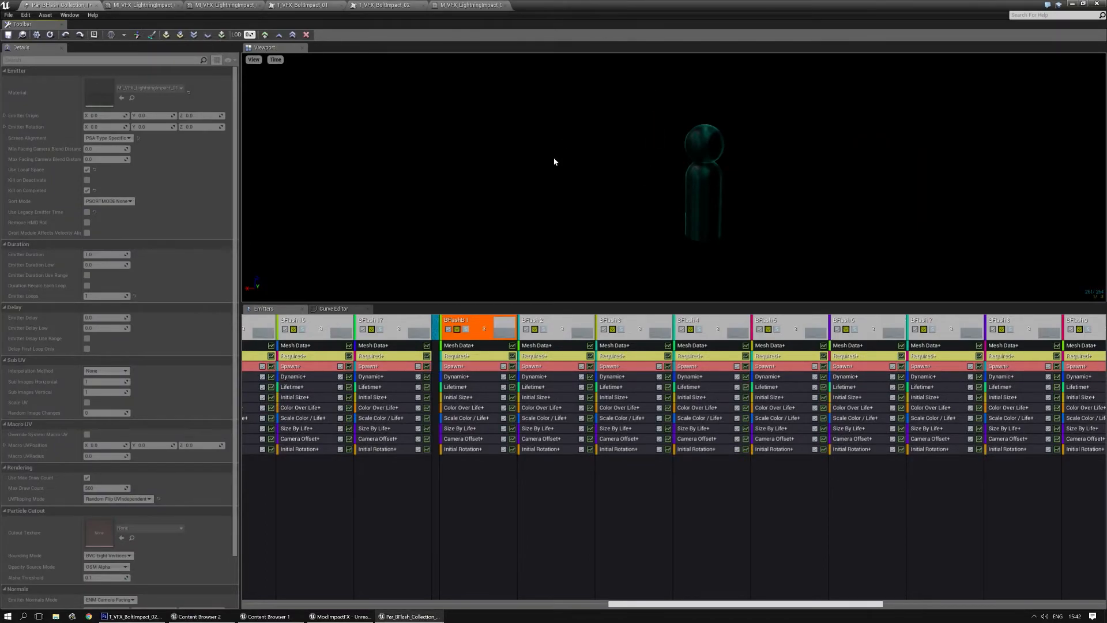
pyautogui.moveTo(550, 175)
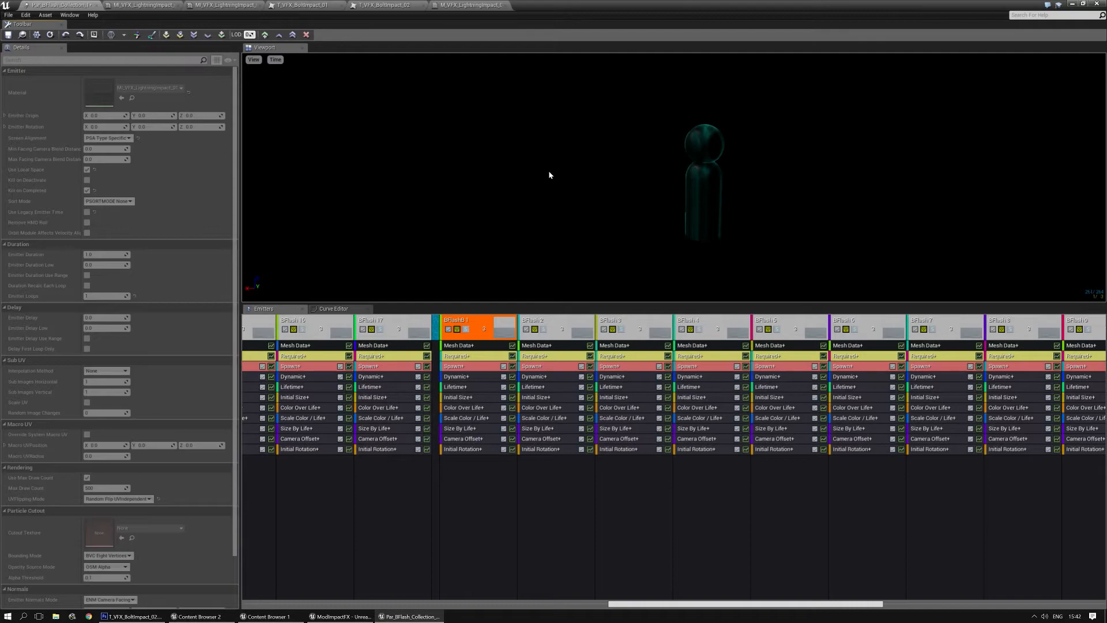
pyautogui.moveTo(557, 302)
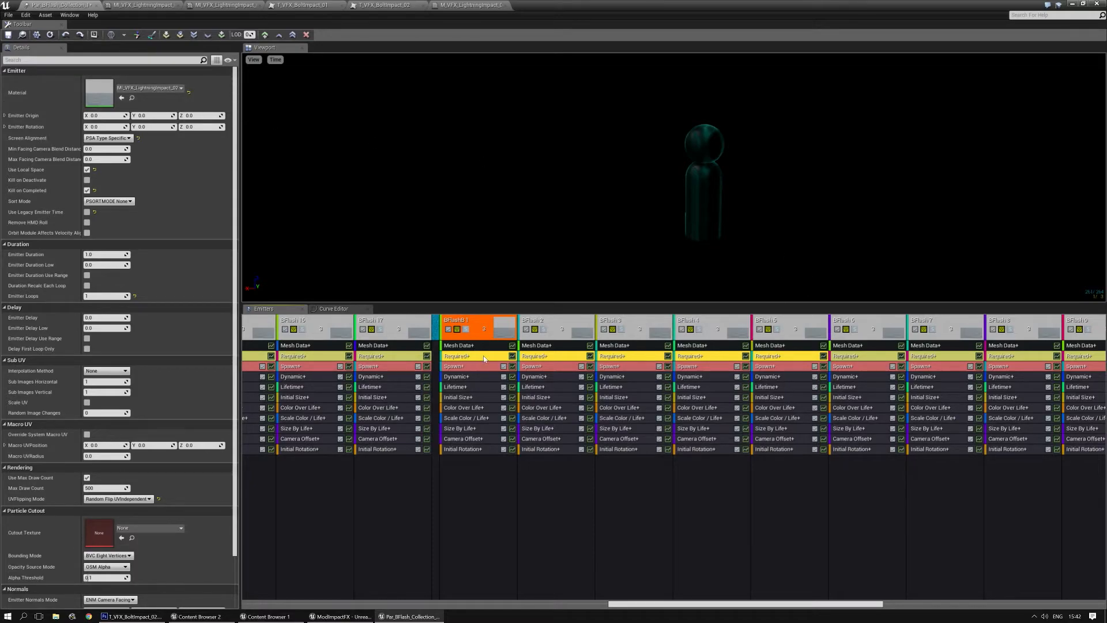
pyautogui.moveTo(496, 360)
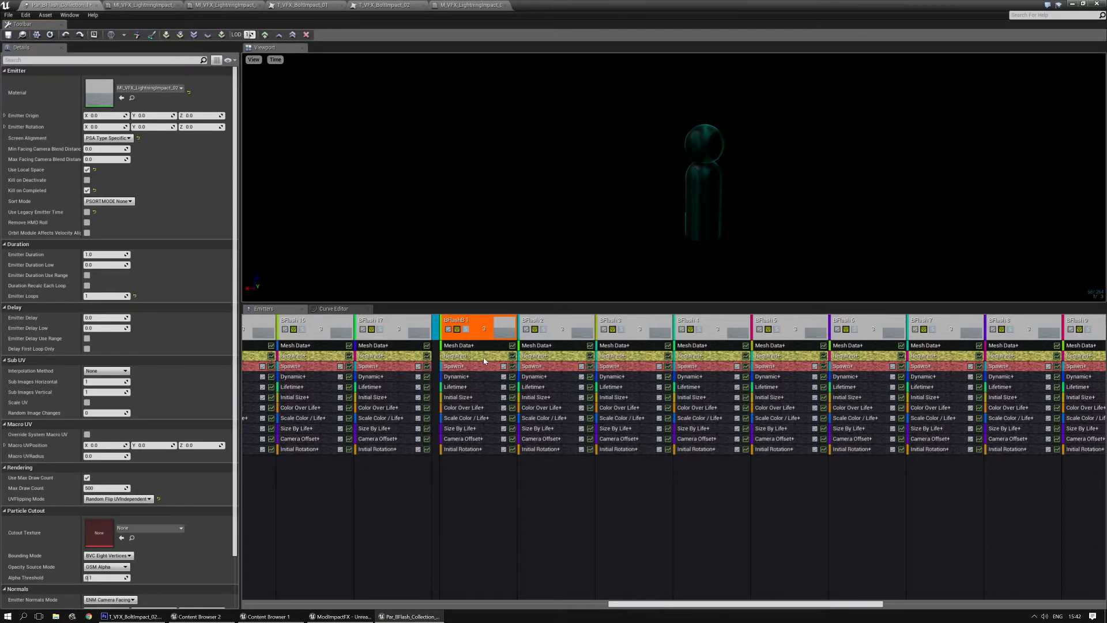
# Set BFlash 1's required module to Share From Higher LOD
pyautogui.rightClick(462, 355)
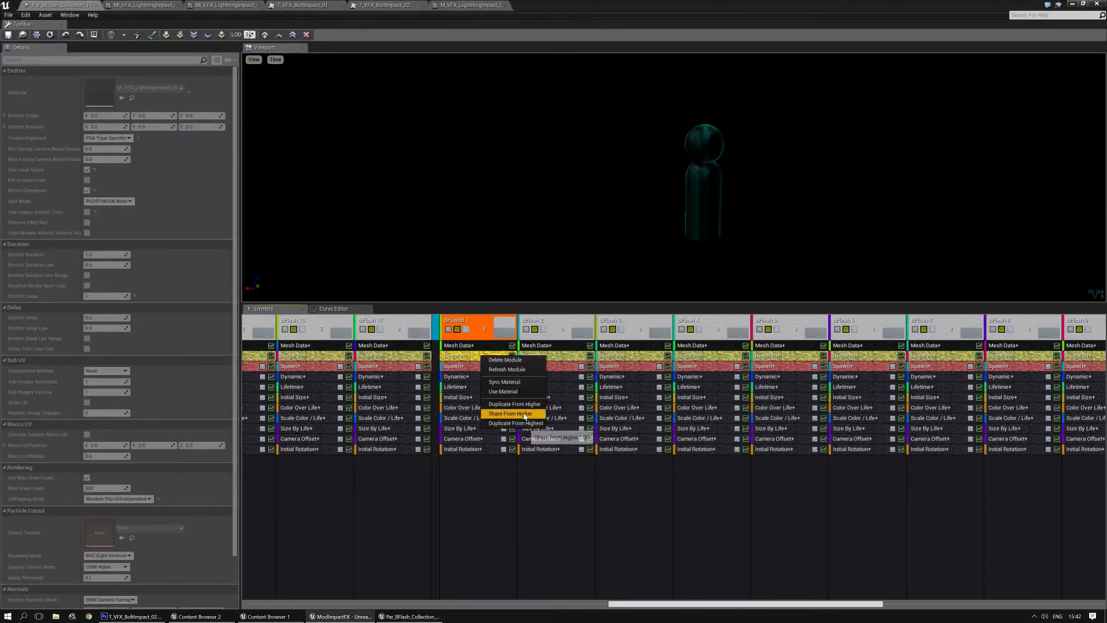
pyautogui.click(507, 412)
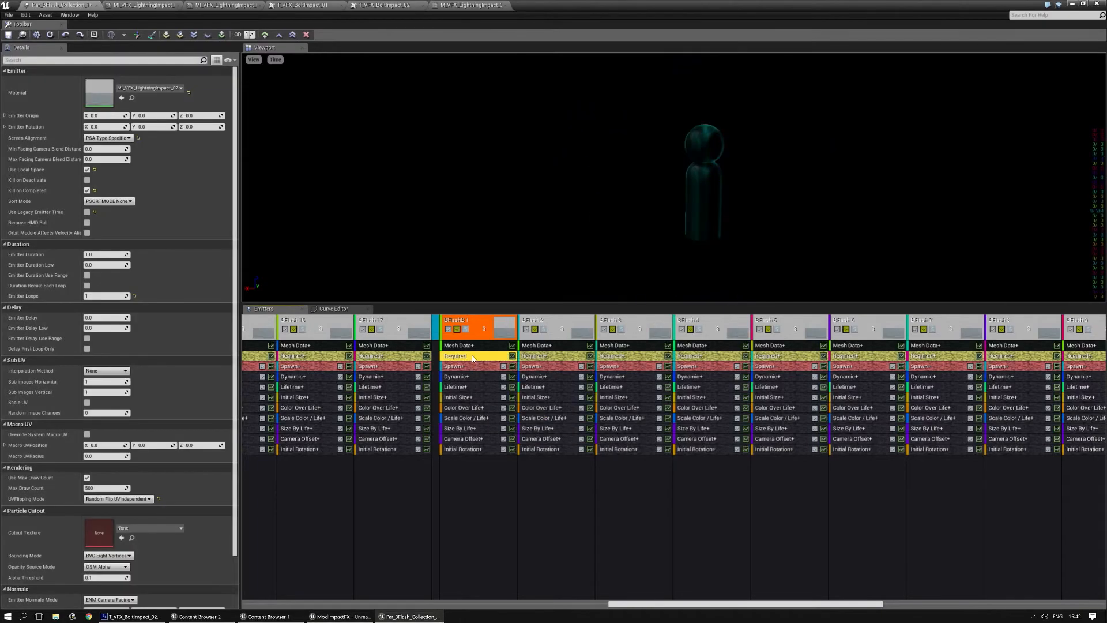
pyautogui.rightClick(455, 355)
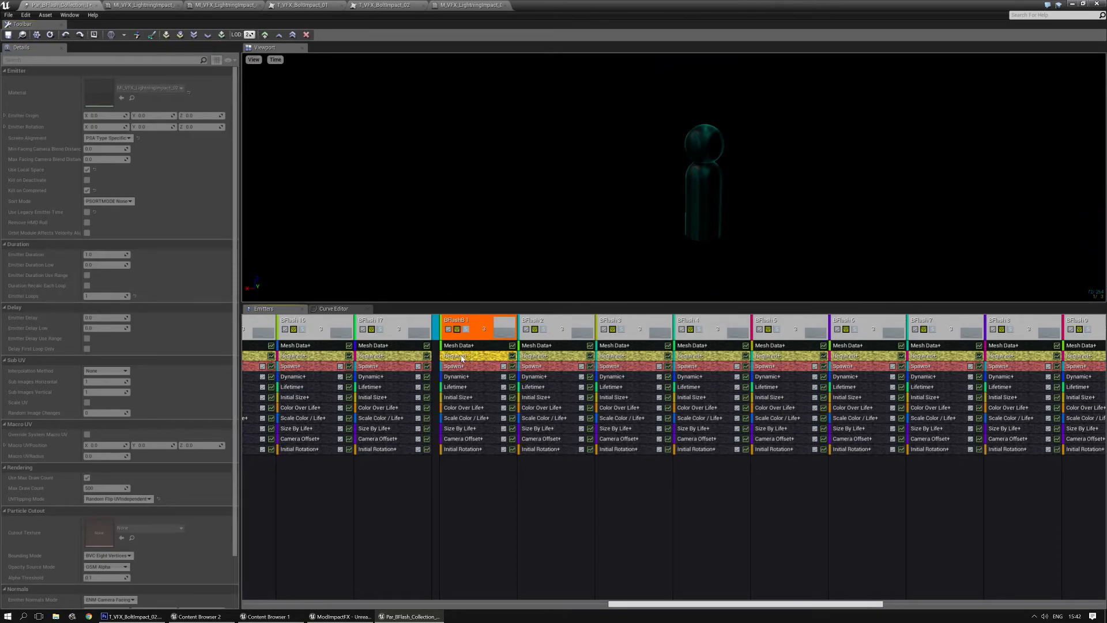
pyautogui.moveTo(529, 356)
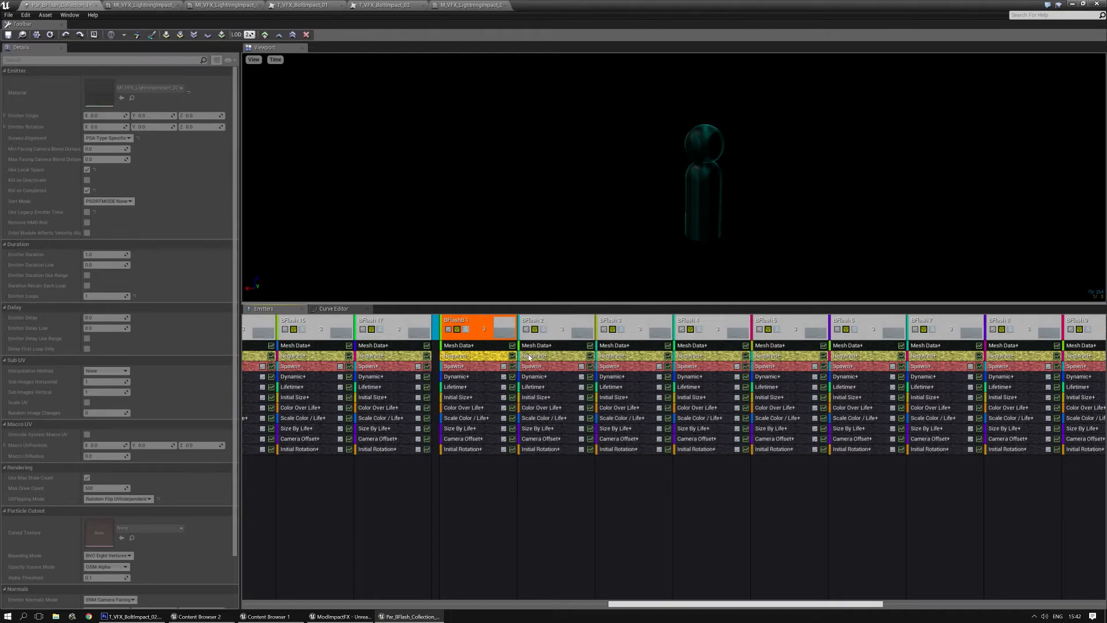
pyautogui.click(555, 325)
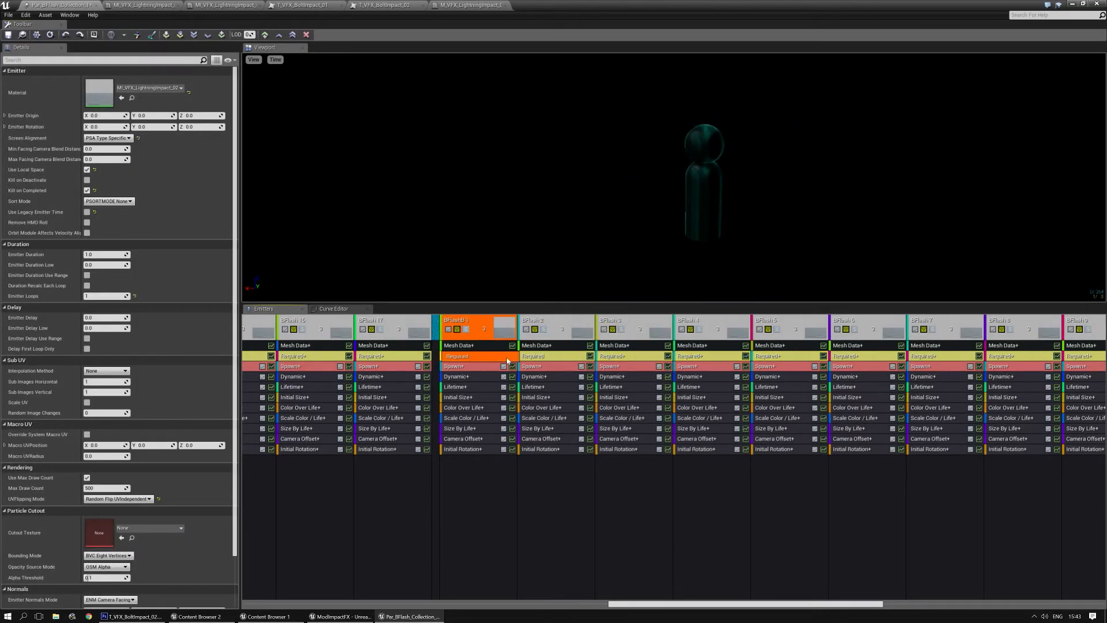
# Set BFlash 2's required module to Share From Higher LOD
pyautogui.click(556, 321)
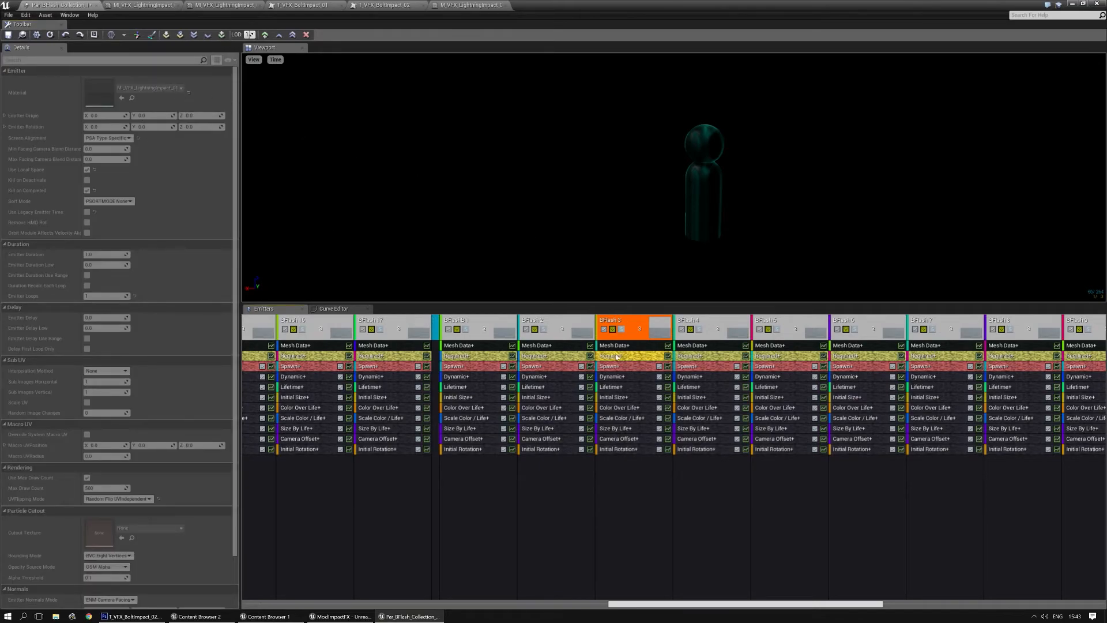
pyautogui.rightClick(616, 355)
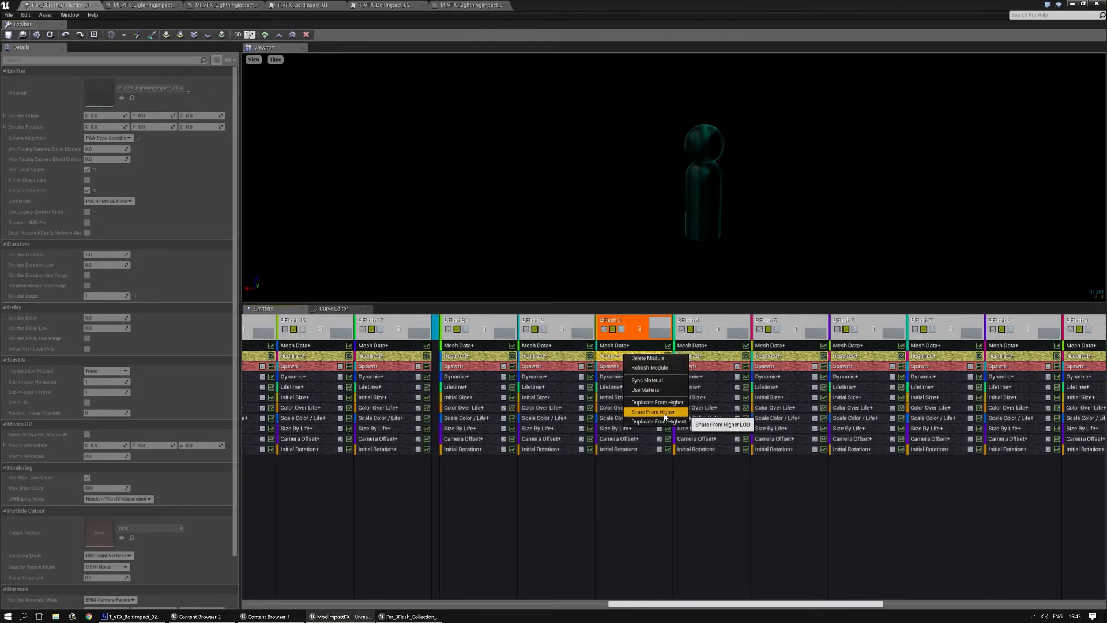
pyautogui.click(651, 412)
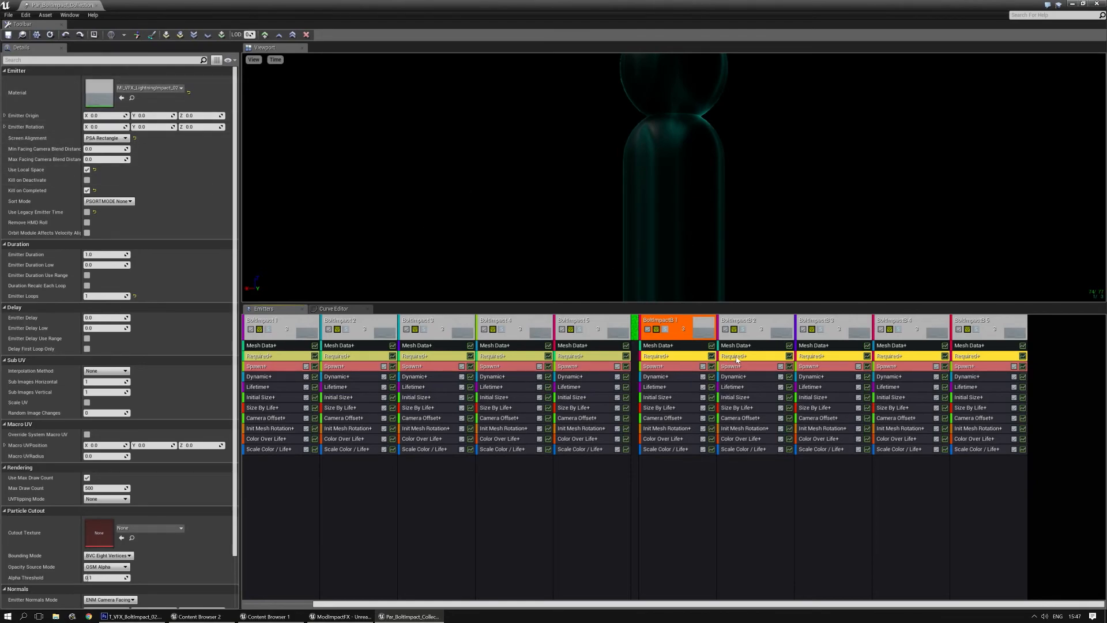
# Set BoltImpact 01's required module to Duplicate From Higher, then Duplicate From Highest LOD
pyautogui.click(738, 326)
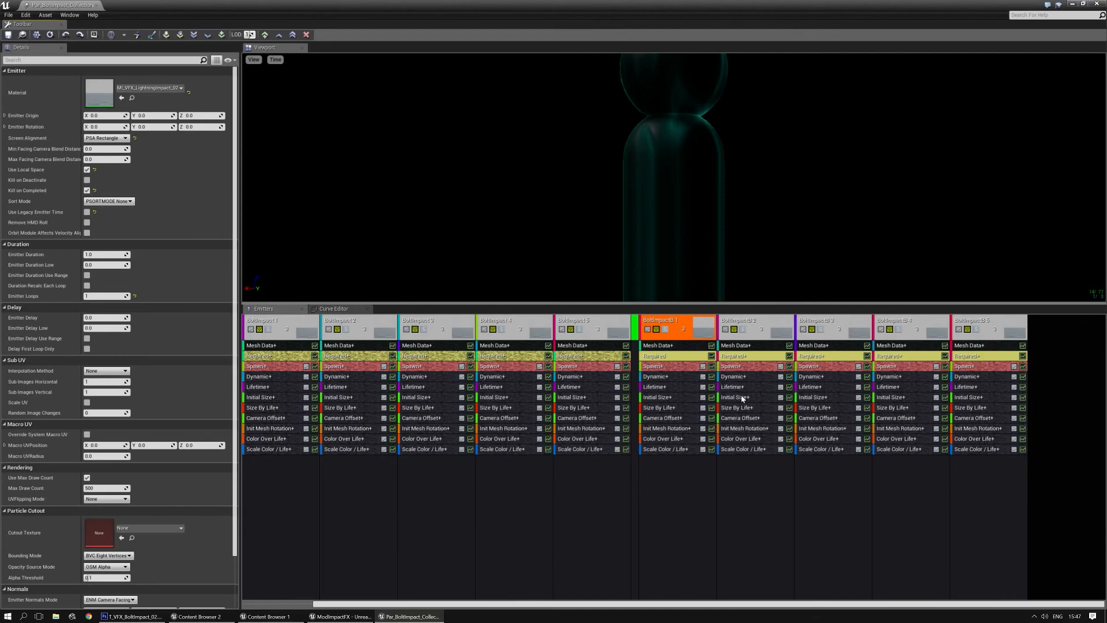
pyautogui.rightClick(653, 356)
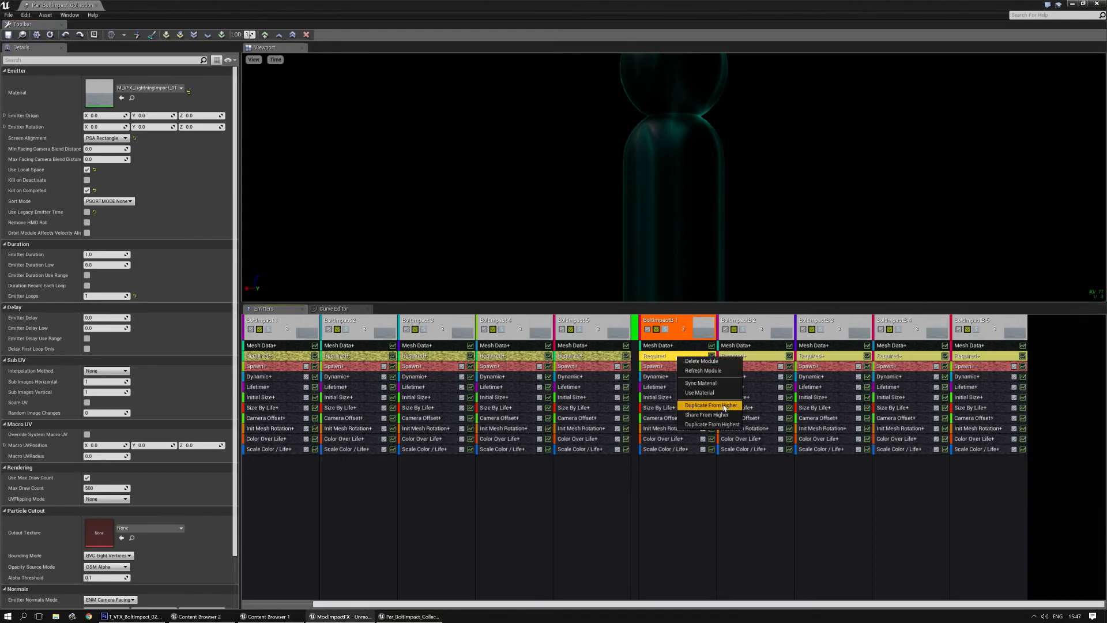
pyautogui.click(709, 405)
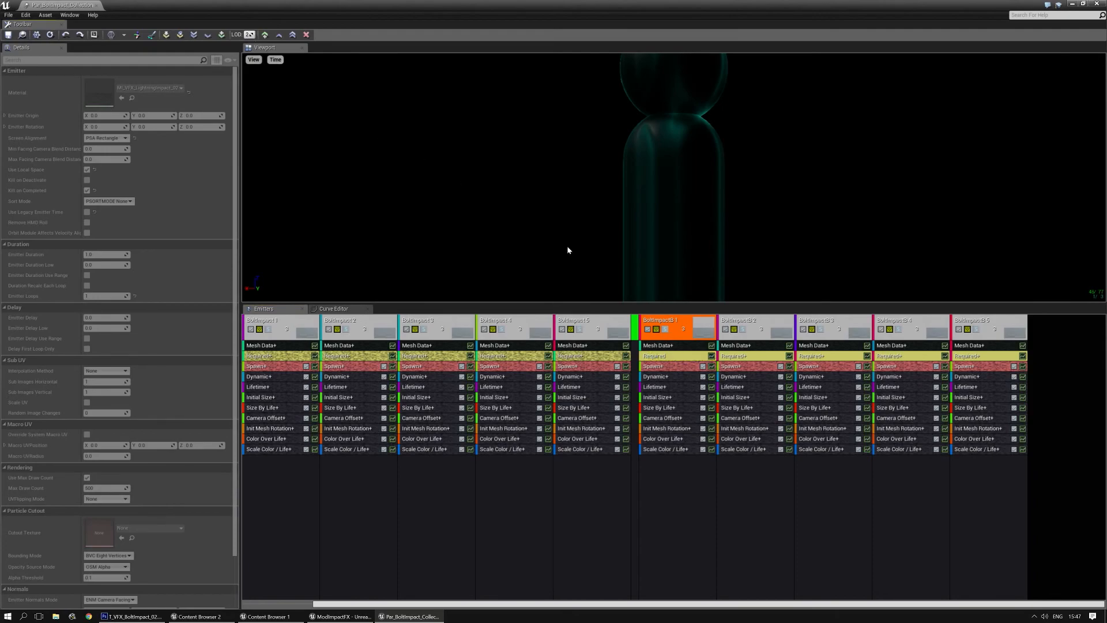
pyautogui.click(653, 356)
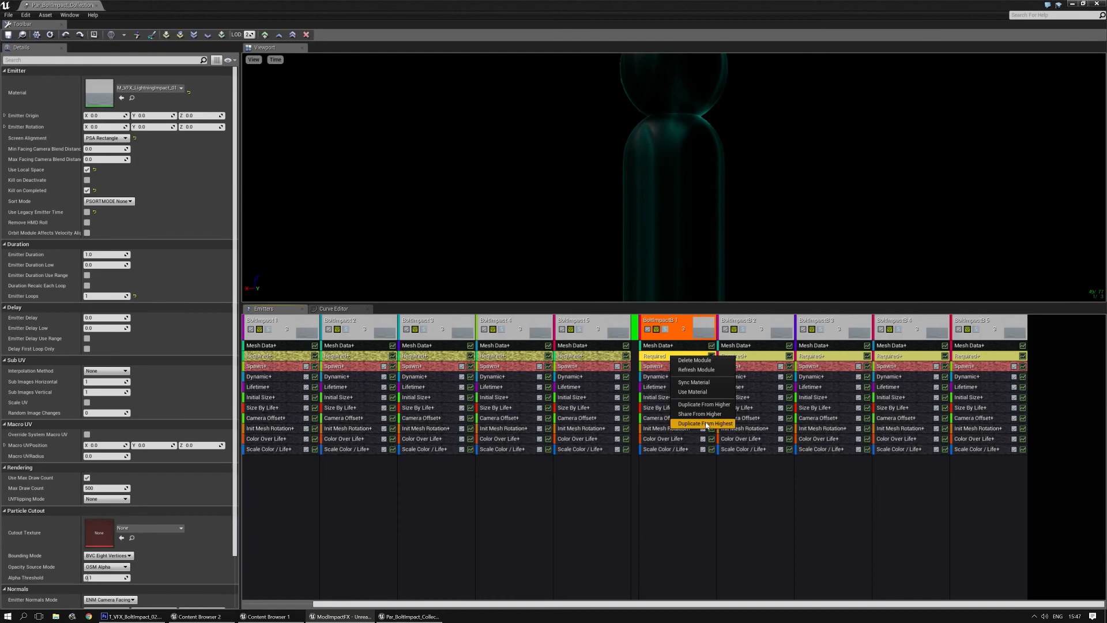
pyautogui.click(704, 423)
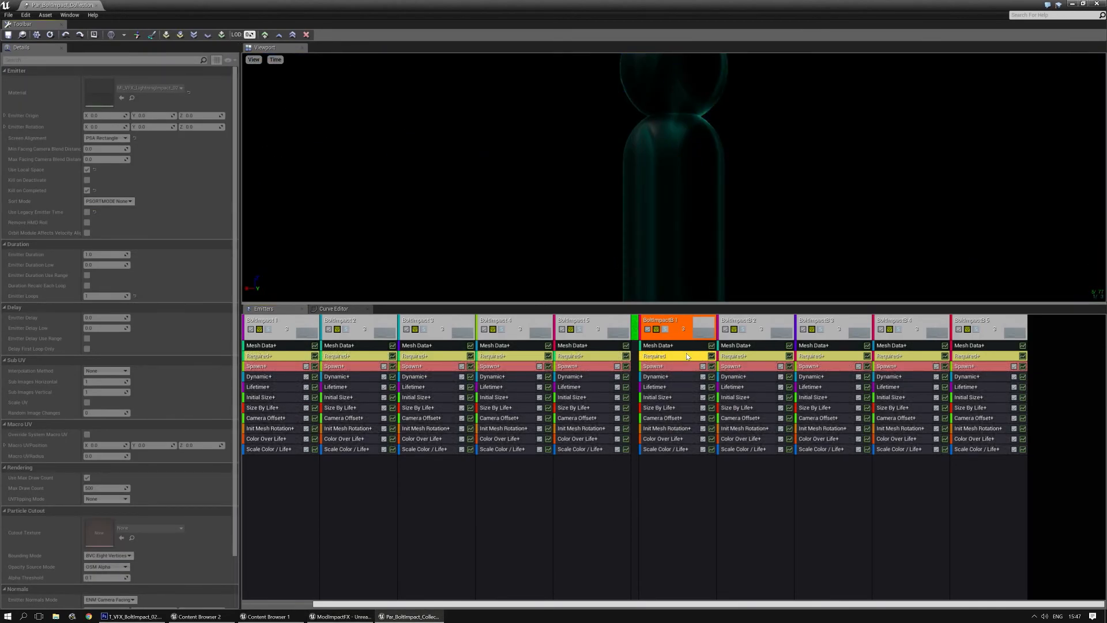
pyautogui.click(738, 325)
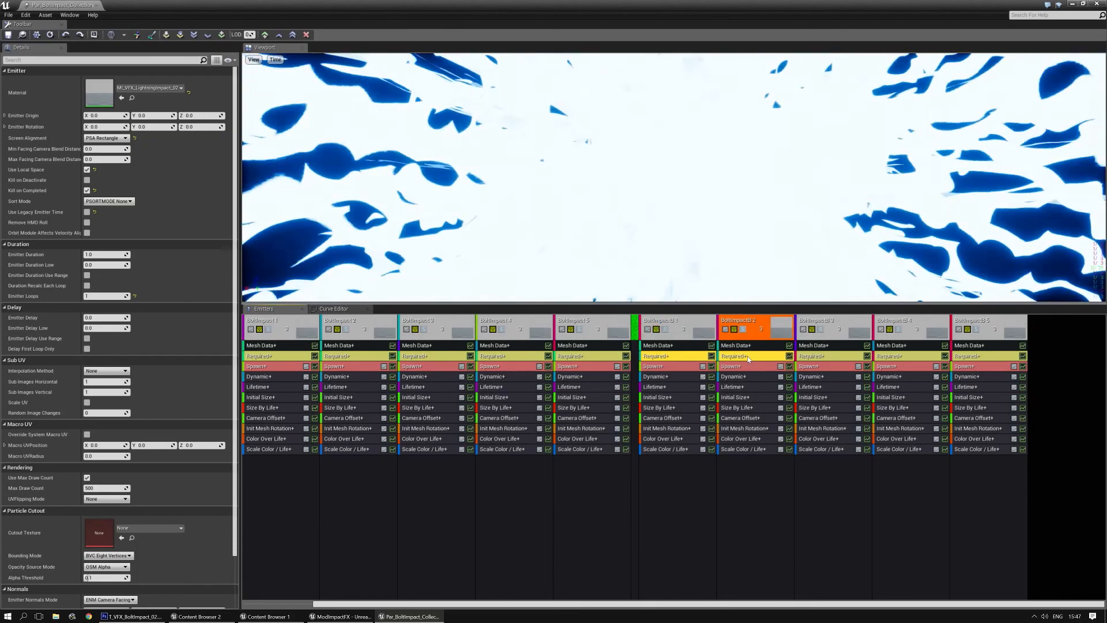